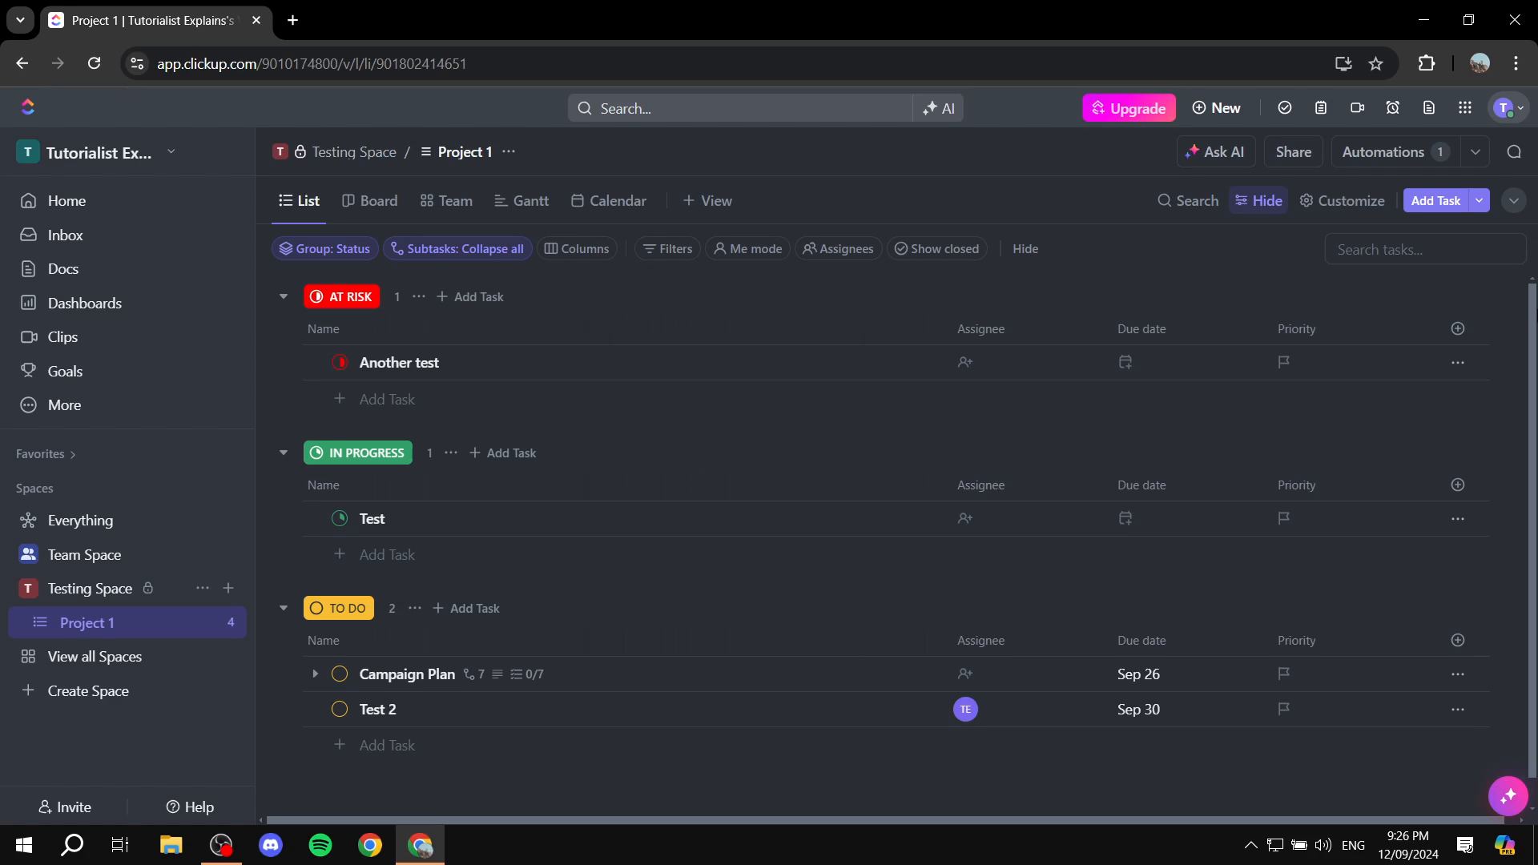
{"action": "mouse_move", "coordinate": [1084, 354]}
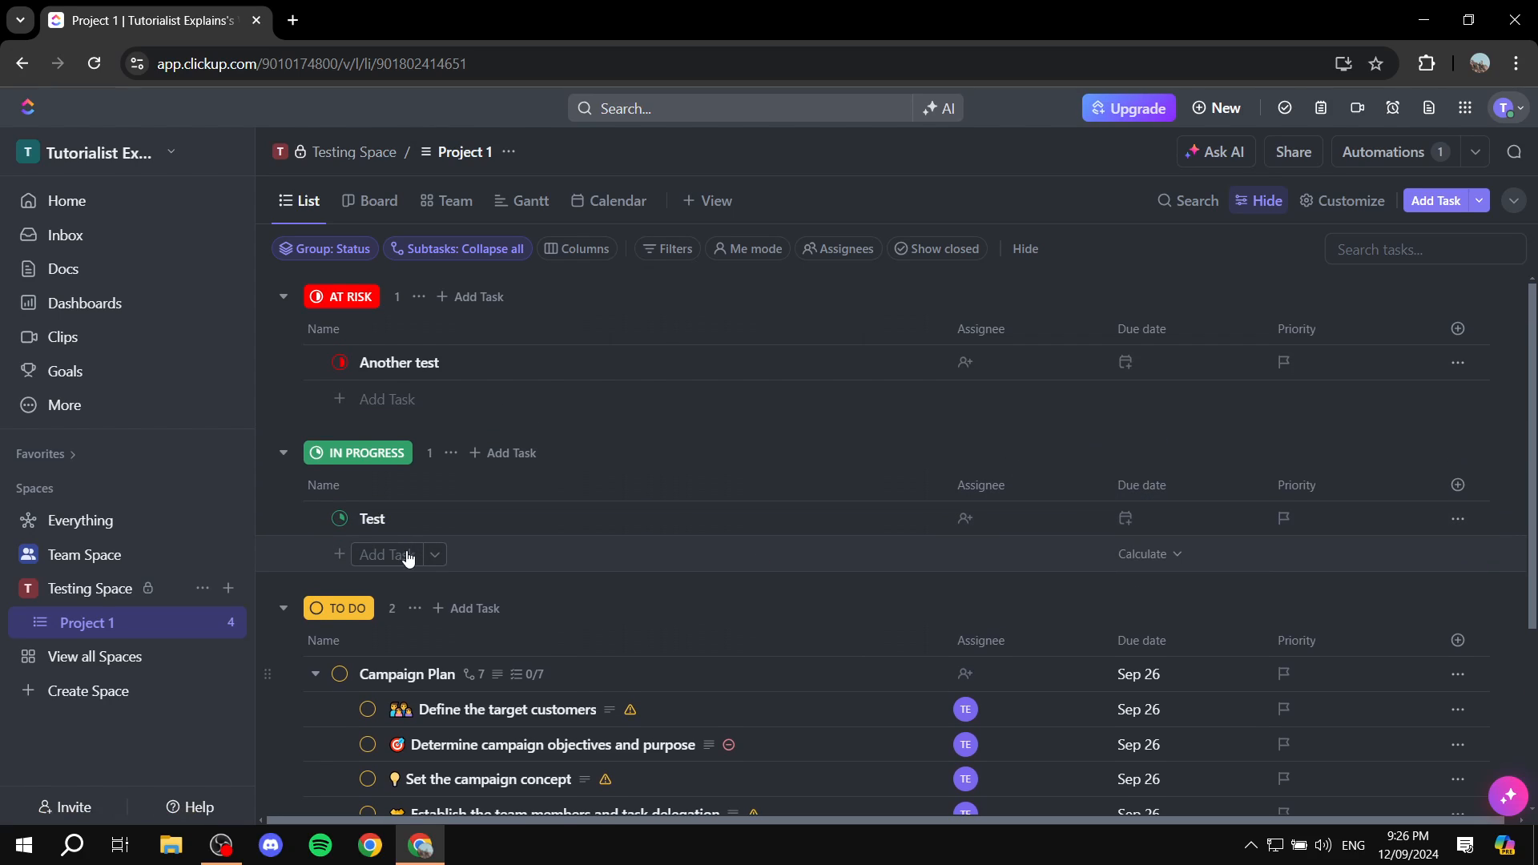
Step: Create tasks 'Another test' in the In Progress group and 'One more test' in At Risk
{"action": "left_click", "coordinate": [385, 555]}
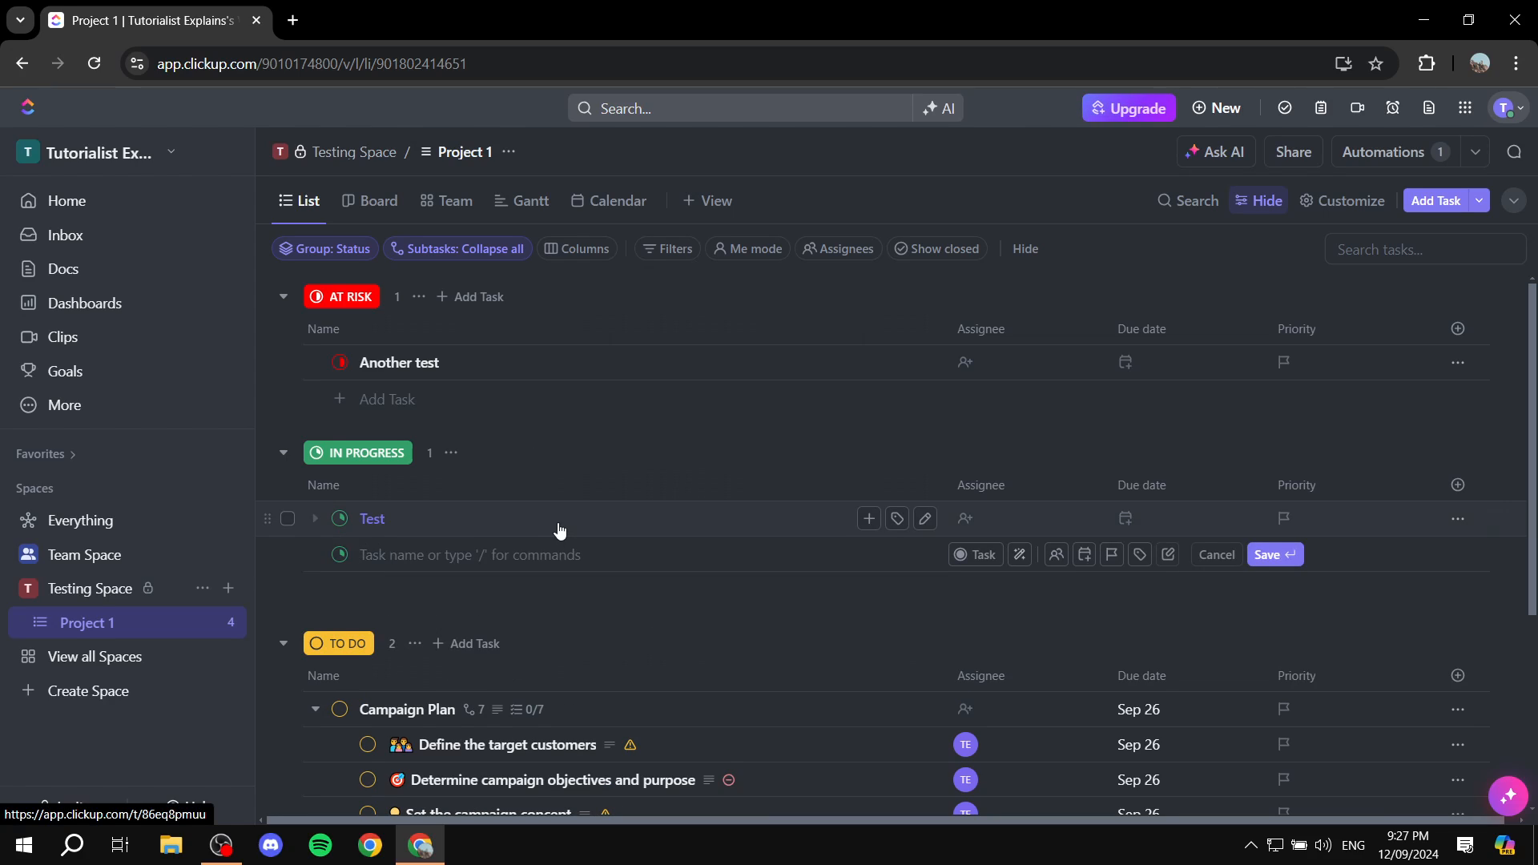
{"action": "type", "text": "A"}
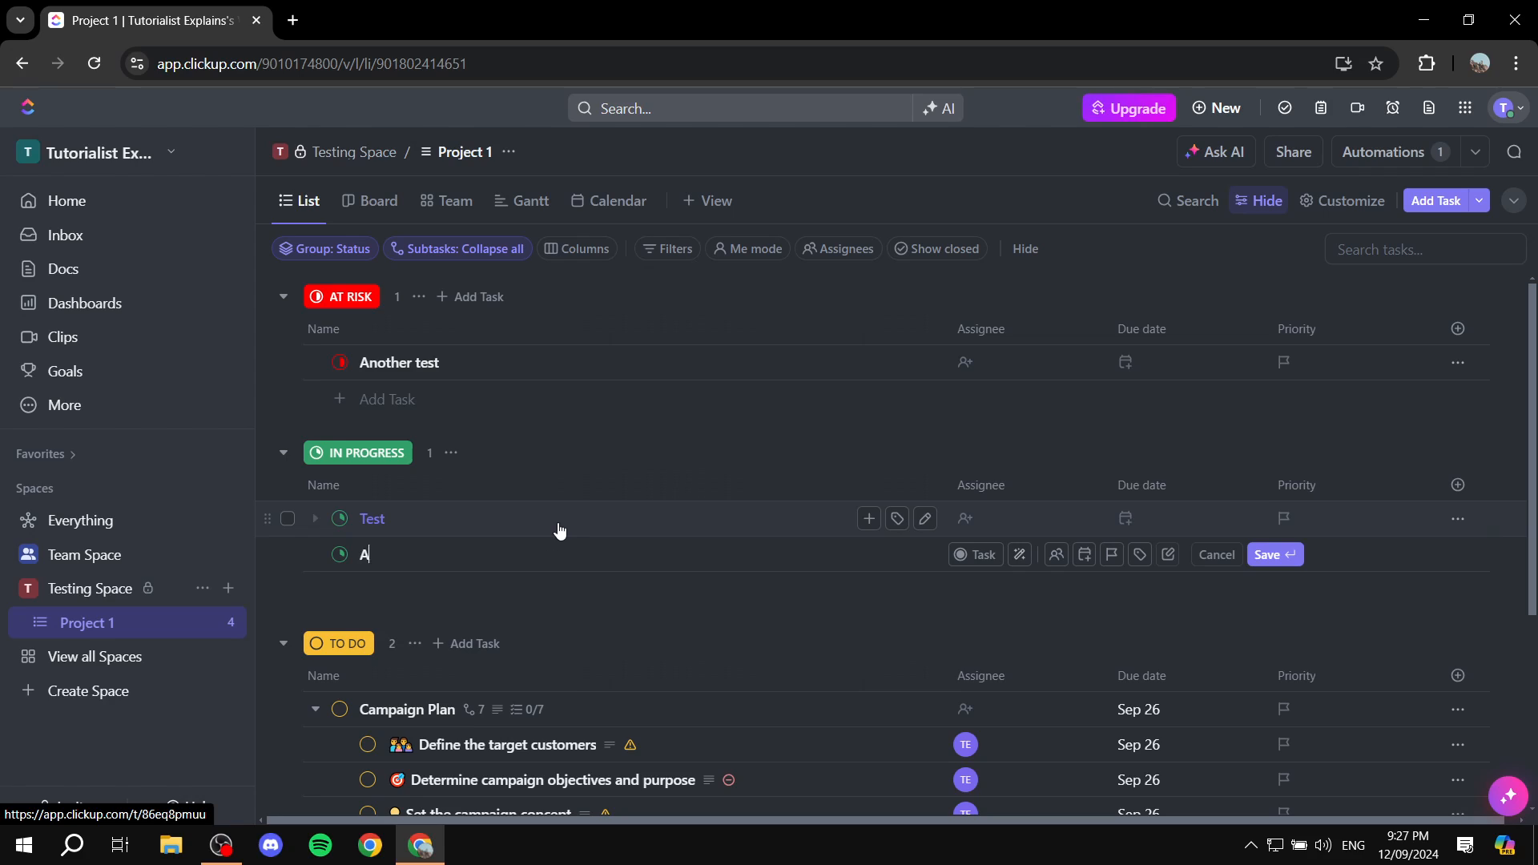
{"action": "type", "text": "nother test"}
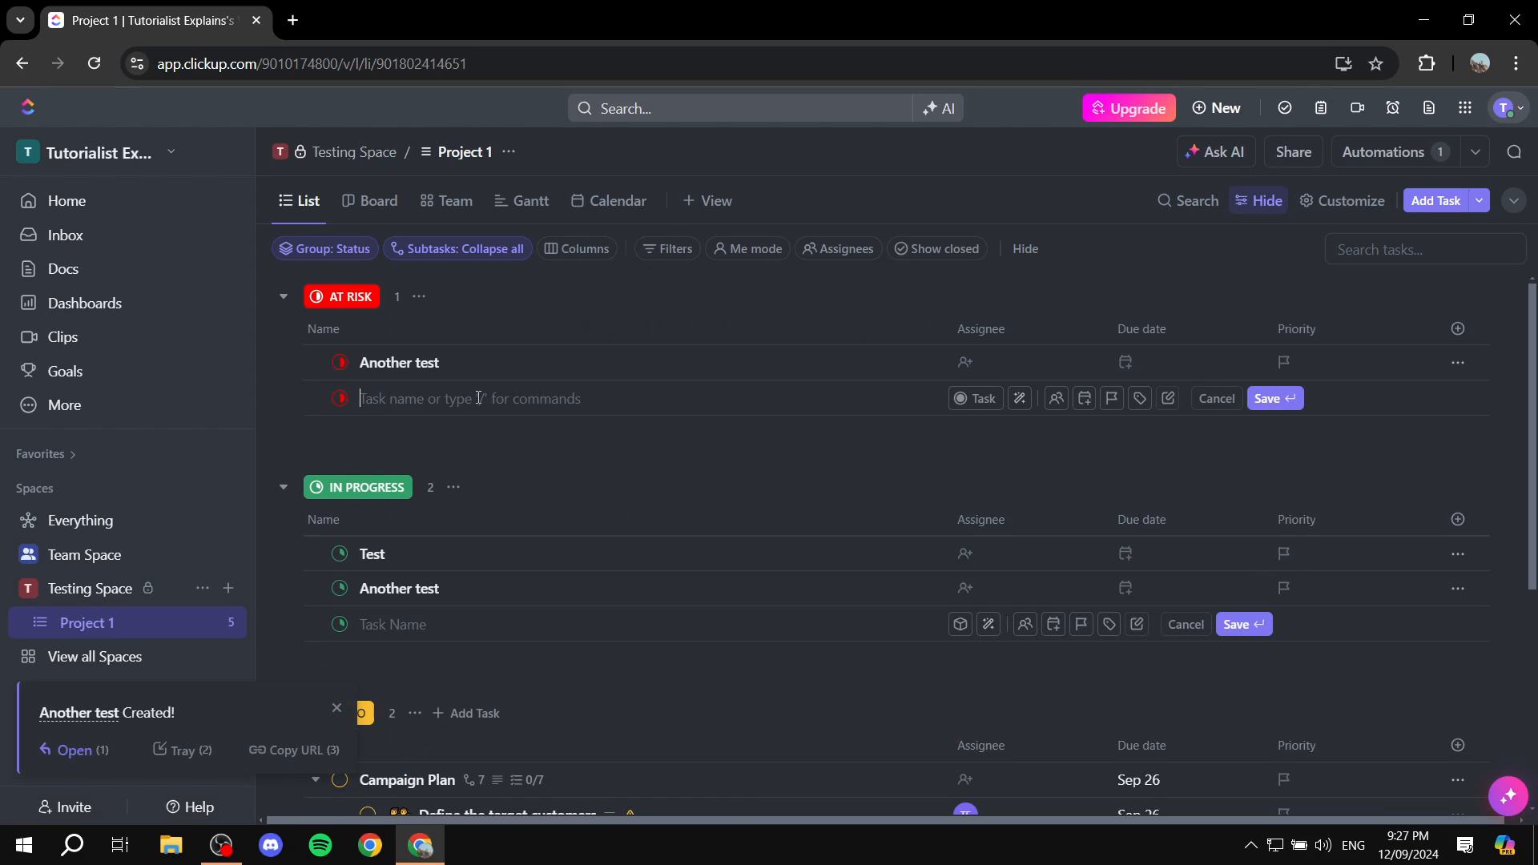
{"action": "type", "text": "One more te"}
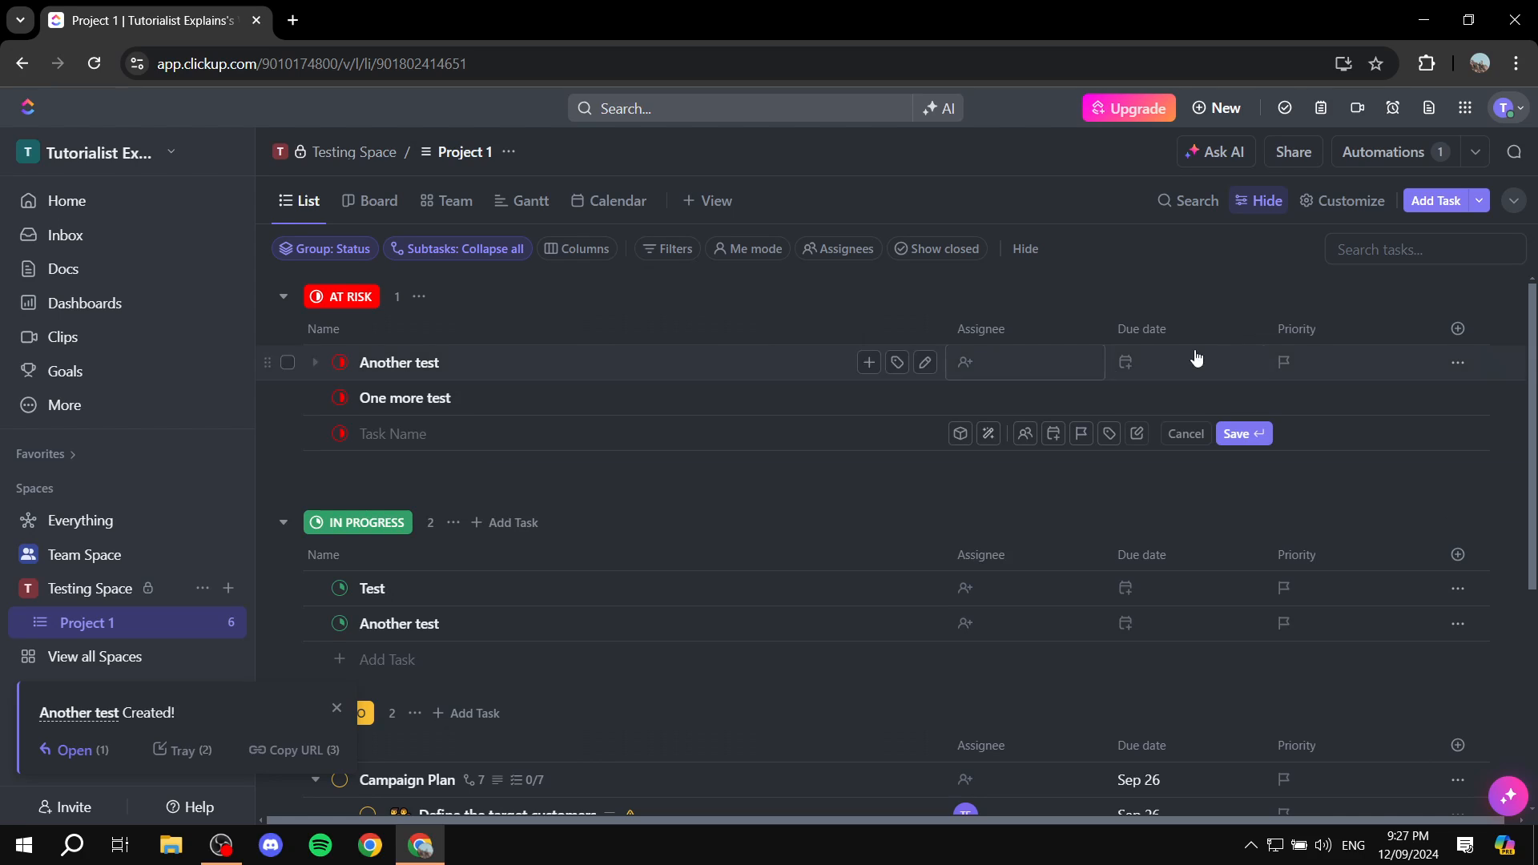
Step: Date the At Risk tasks Tomorrow and Sep 20, assign them to me, and make Test due Sep 20
{"action": "left_click", "coordinate": [1237, 433]}
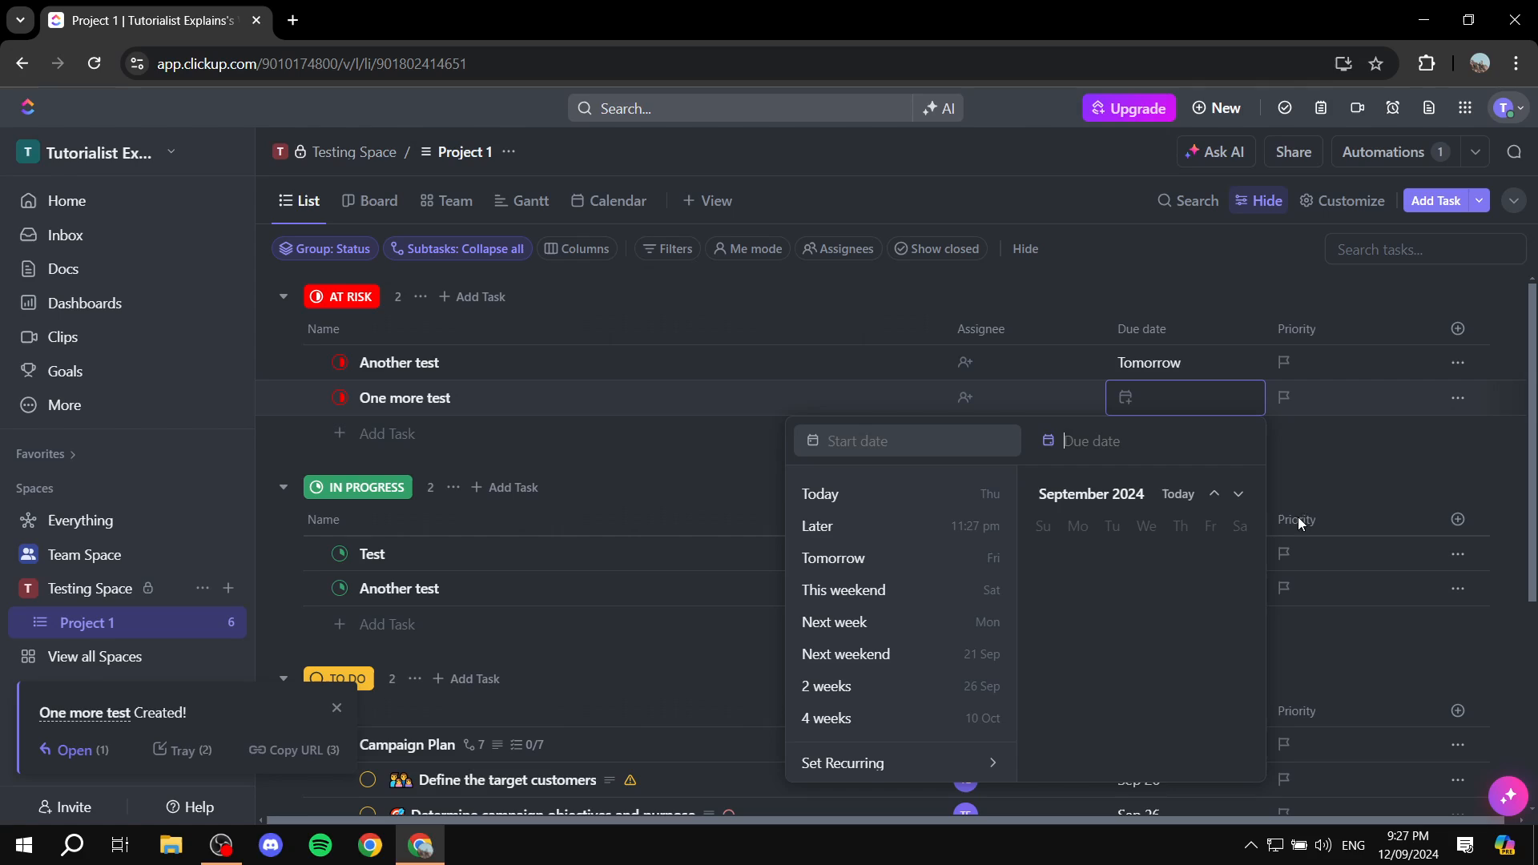
{"action": "left_click", "coordinate": [1206, 623]}
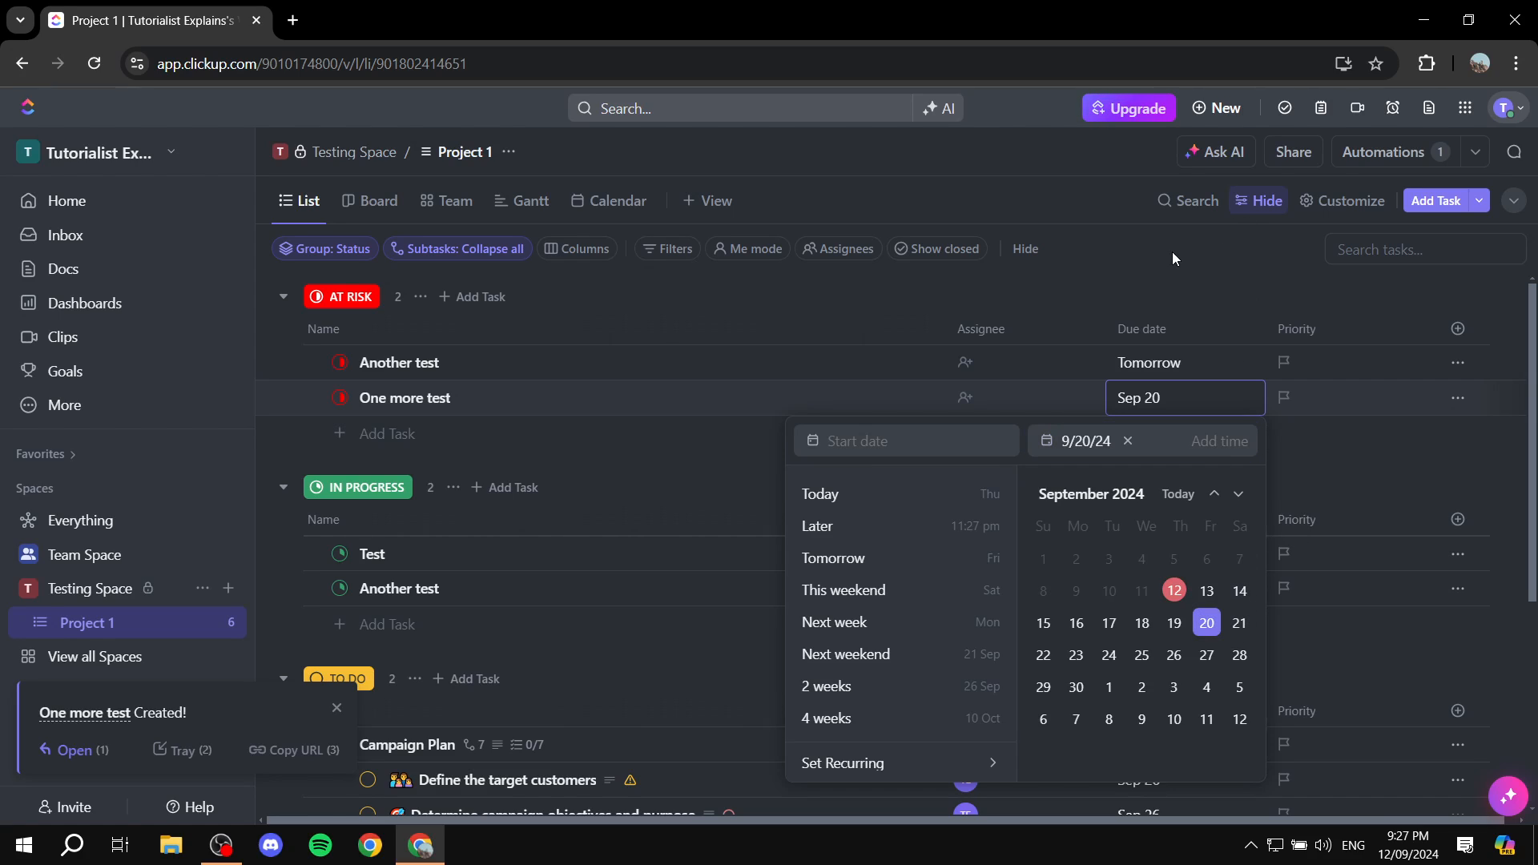
{"action": "left_click", "coordinate": [963, 362]}
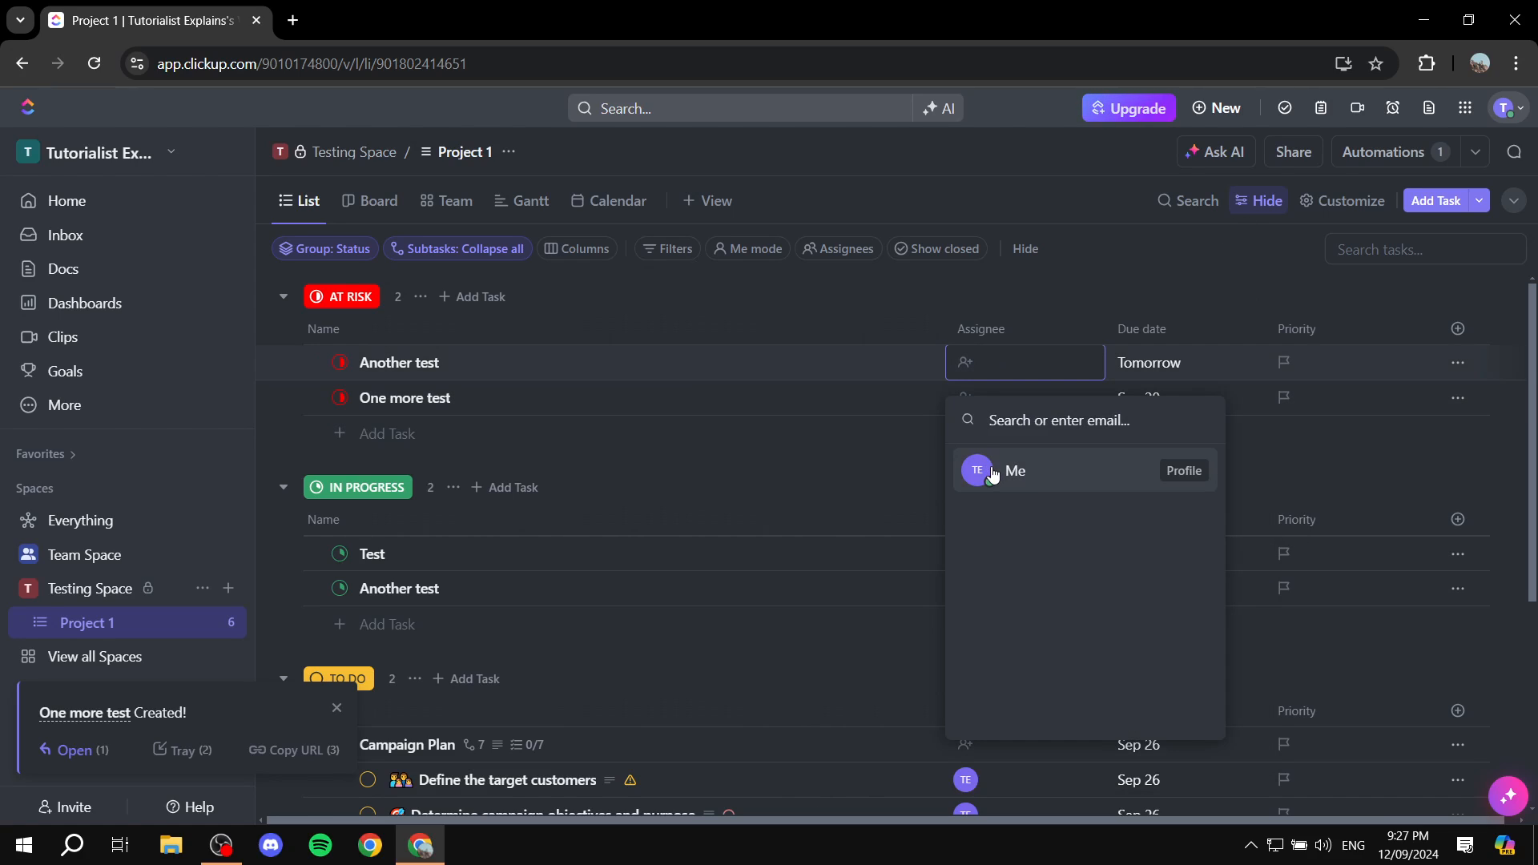
{"action": "left_click", "coordinate": [1013, 471]}
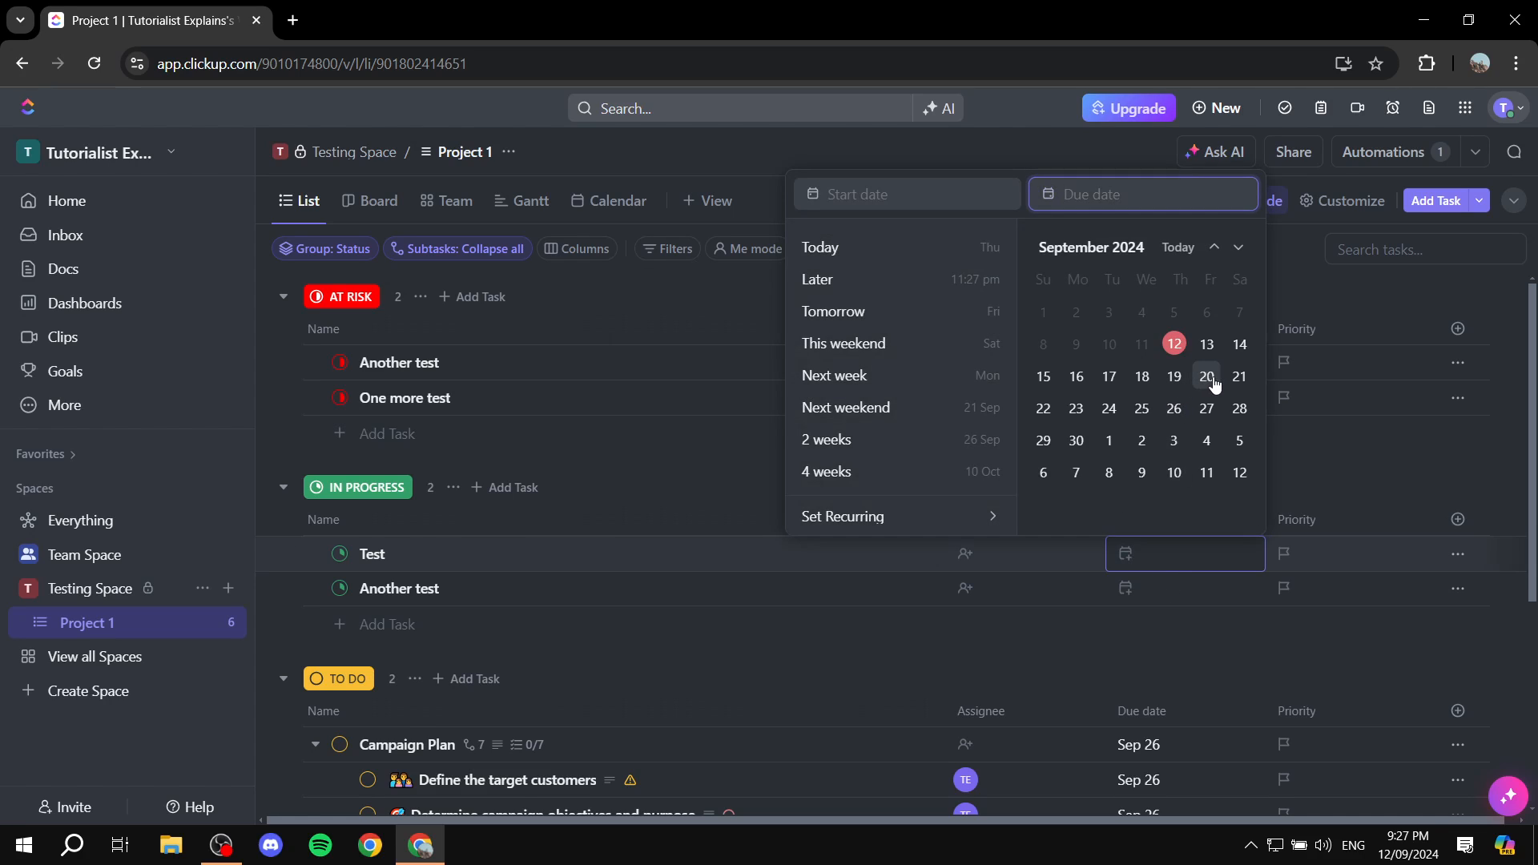
{"action": "left_click", "coordinate": [1206, 376]}
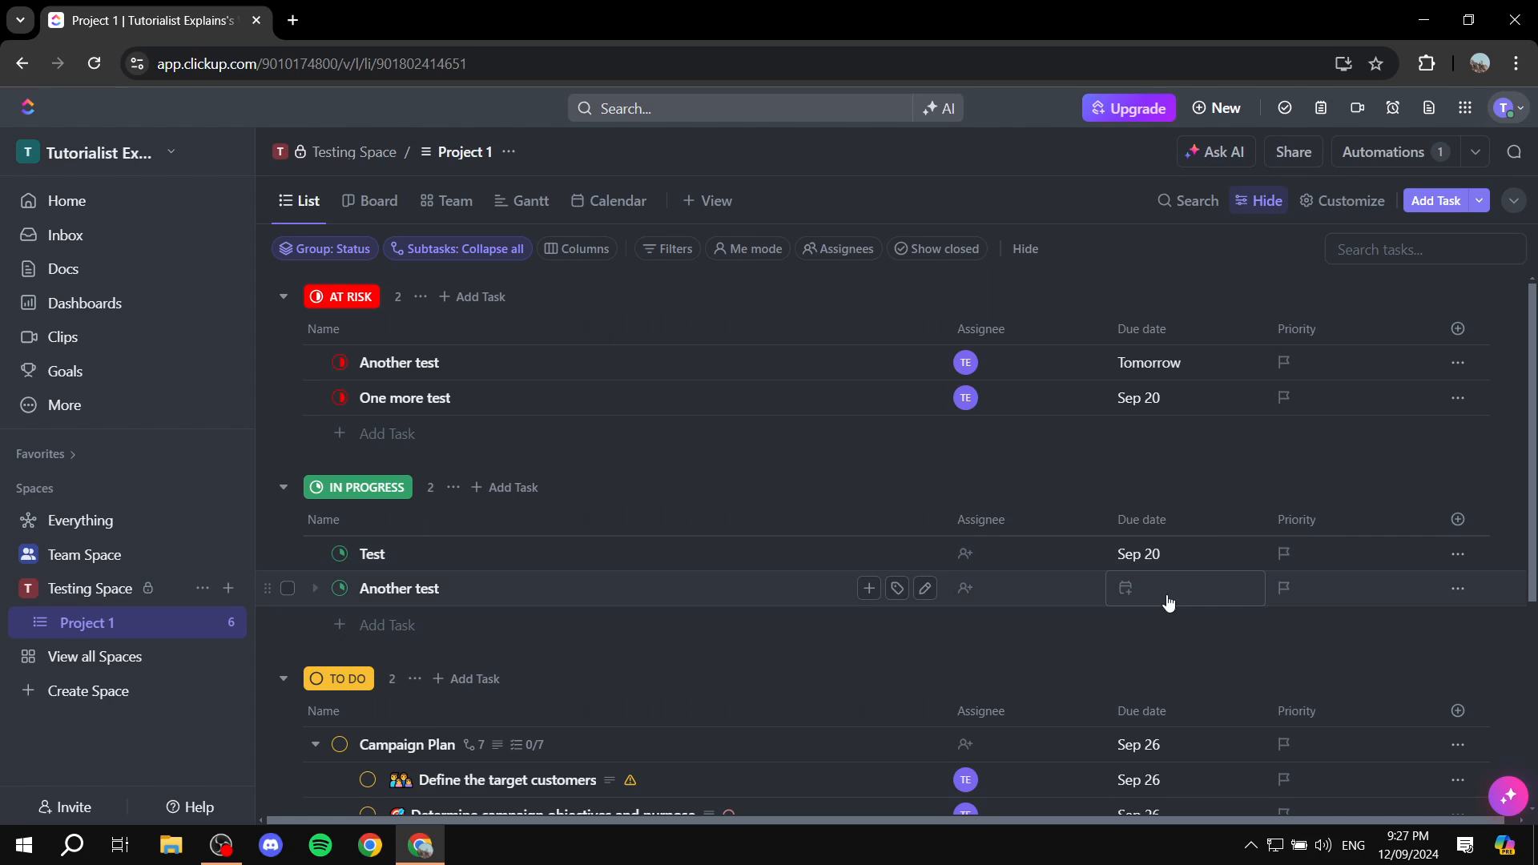
{"action": "left_click", "coordinate": [965, 588]}
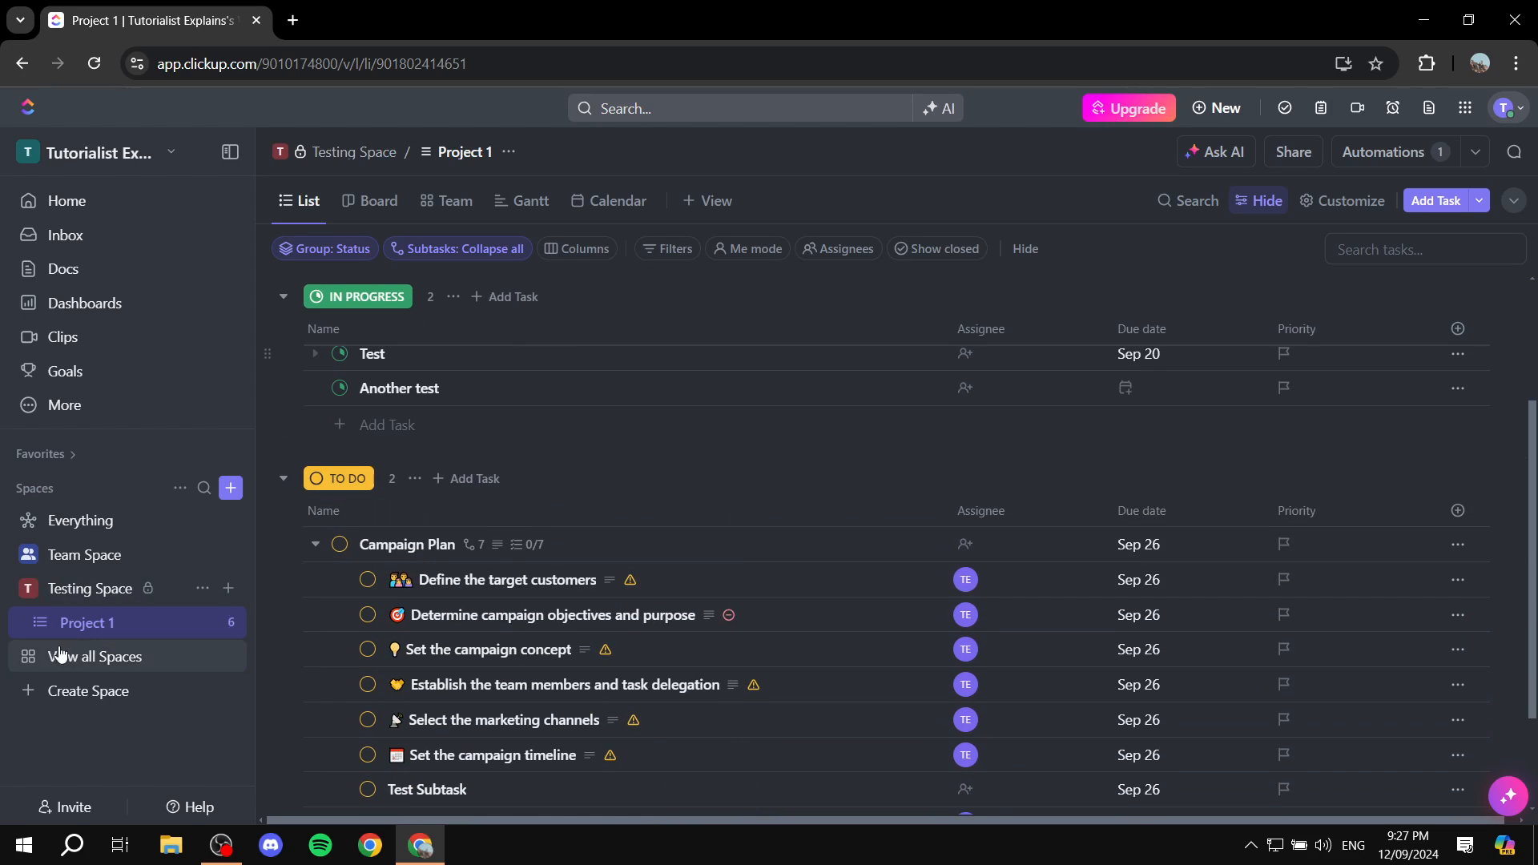
{"action": "mouse_move", "coordinate": [88, 621]}
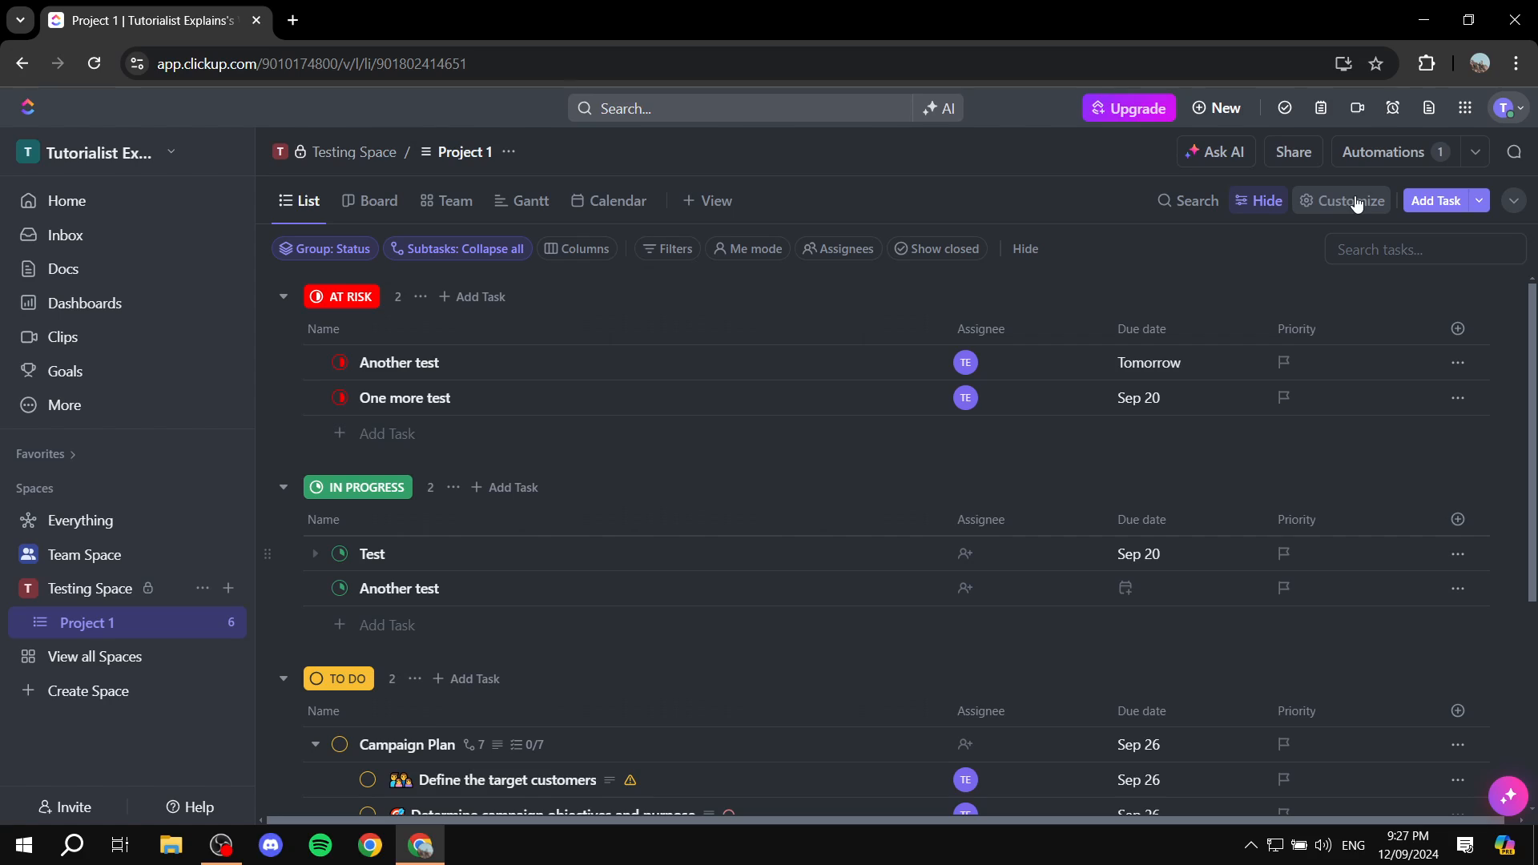
Step: Open the Customize view panel for the Project 1 list
{"action": "left_click", "coordinate": [1350, 200]}
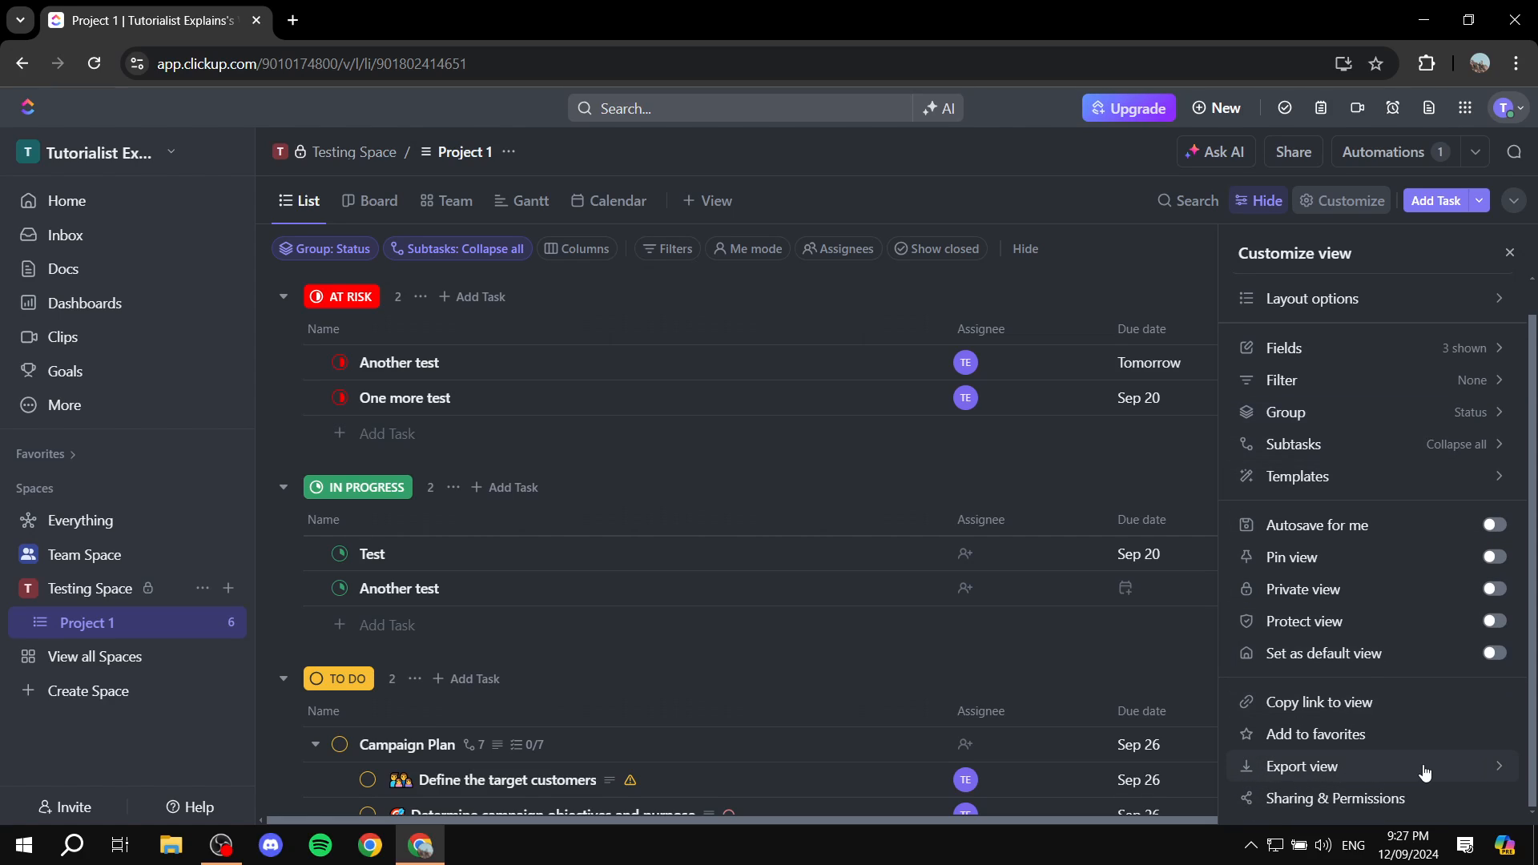
{"action": "mouse_move", "coordinate": [1455, 774]}
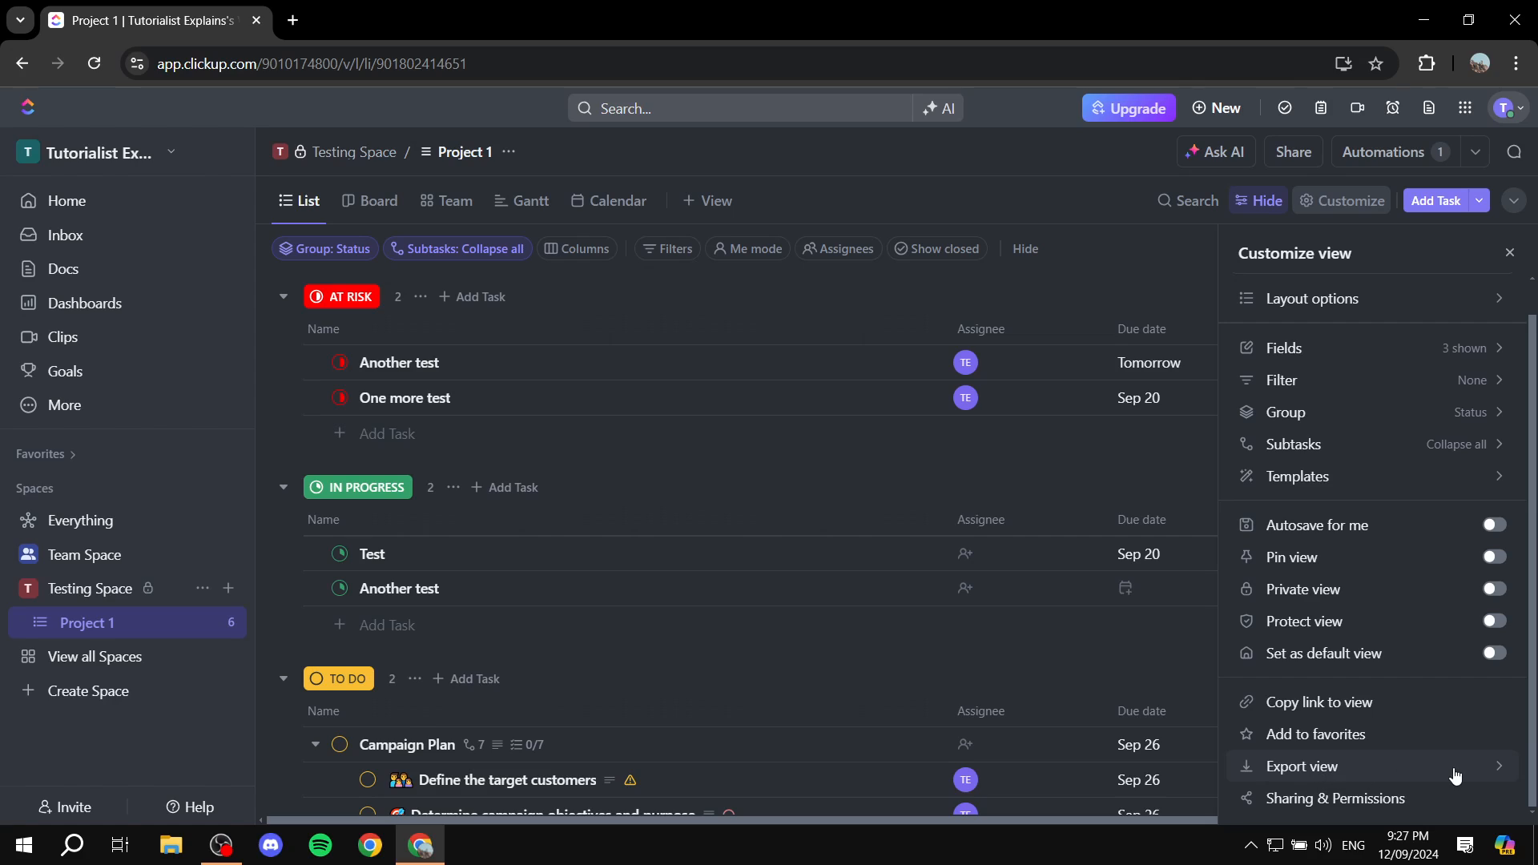
Step: Show the Export view options, with visible columns, CSV and normal date/time formats
{"action": "left_click", "coordinate": [1304, 766]}
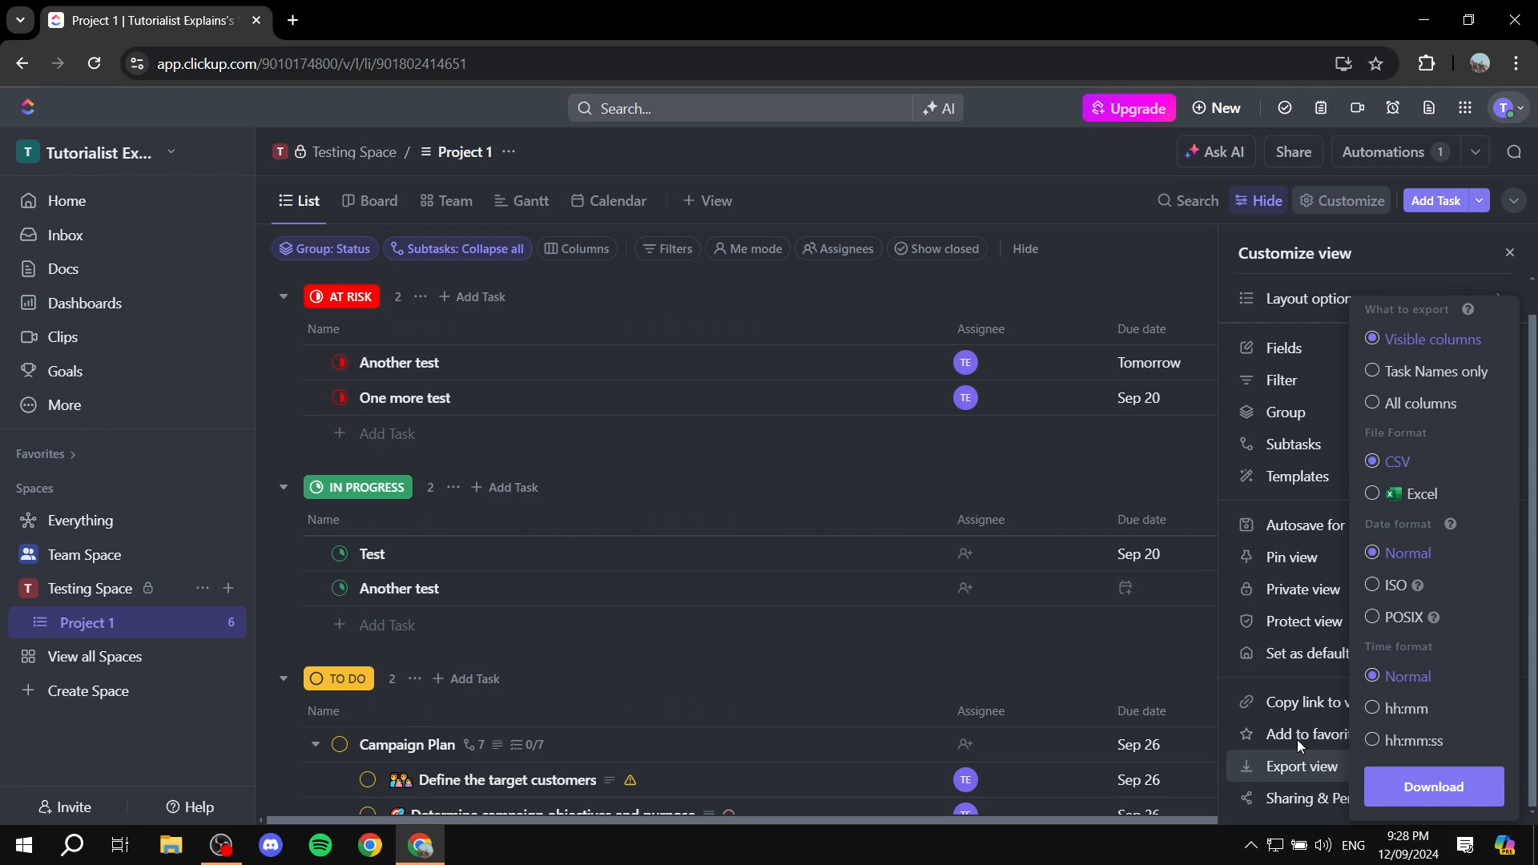
{"action": "mouse_move", "coordinate": [1429, 311]}
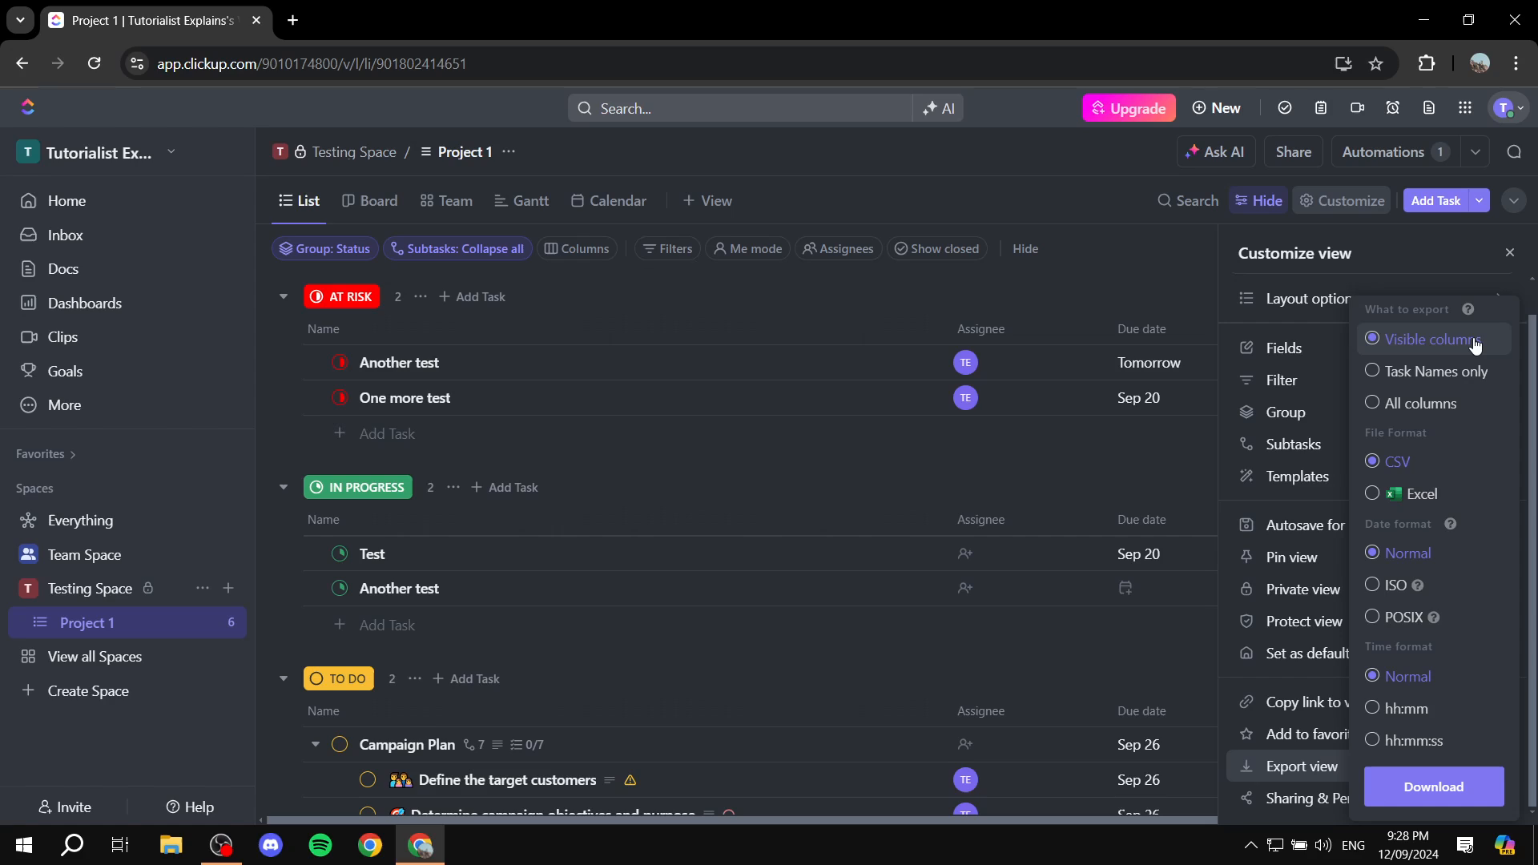
{"action": "mouse_move", "coordinate": [1447, 424]}
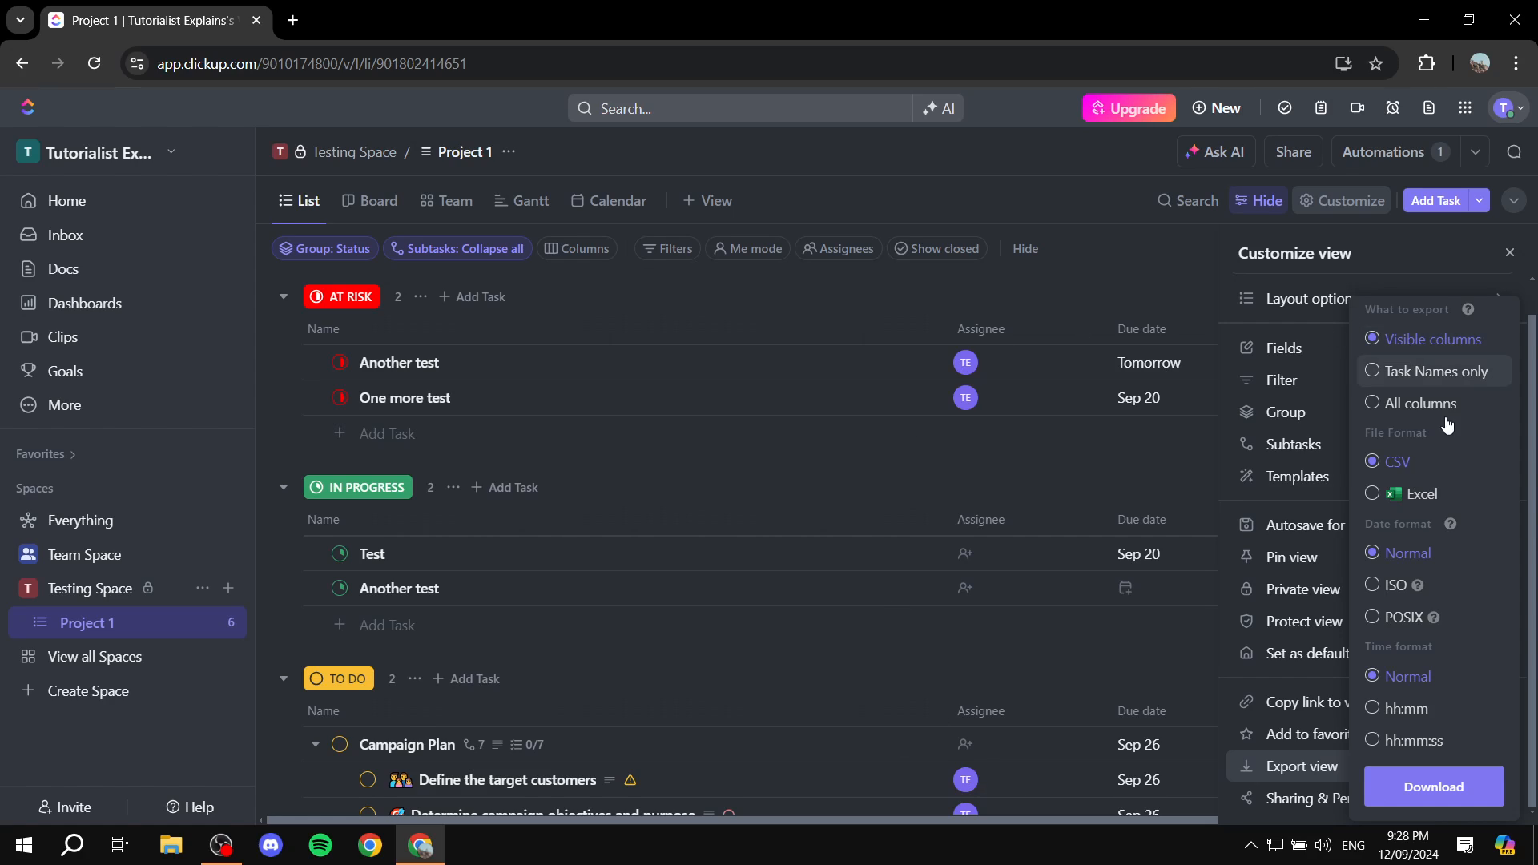
{"action": "mouse_move", "coordinate": [1416, 403]}
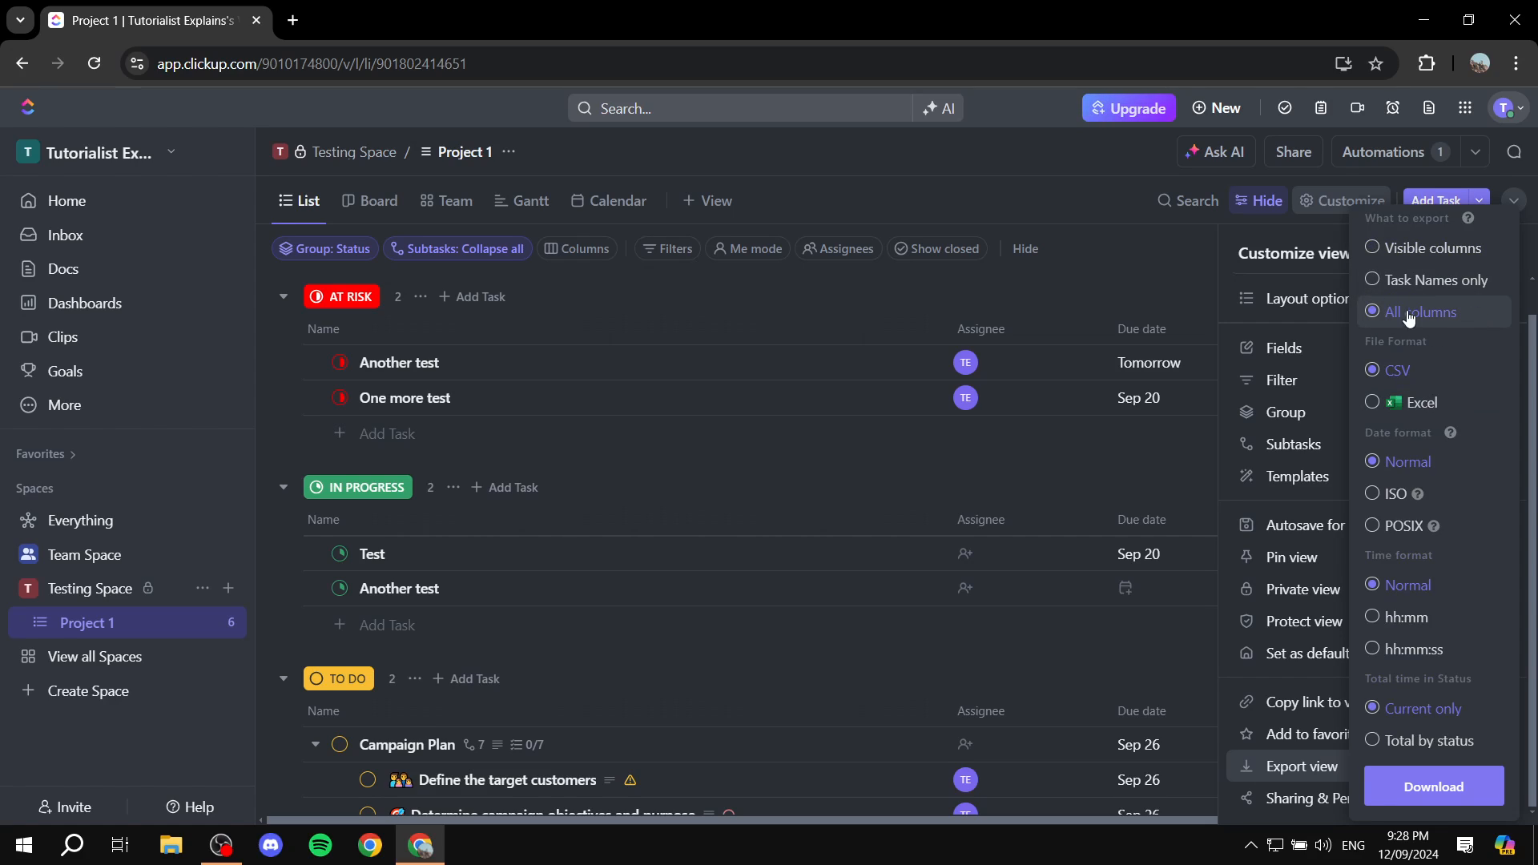
{"action": "mouse_move", "coordinate": [1424, 318]}
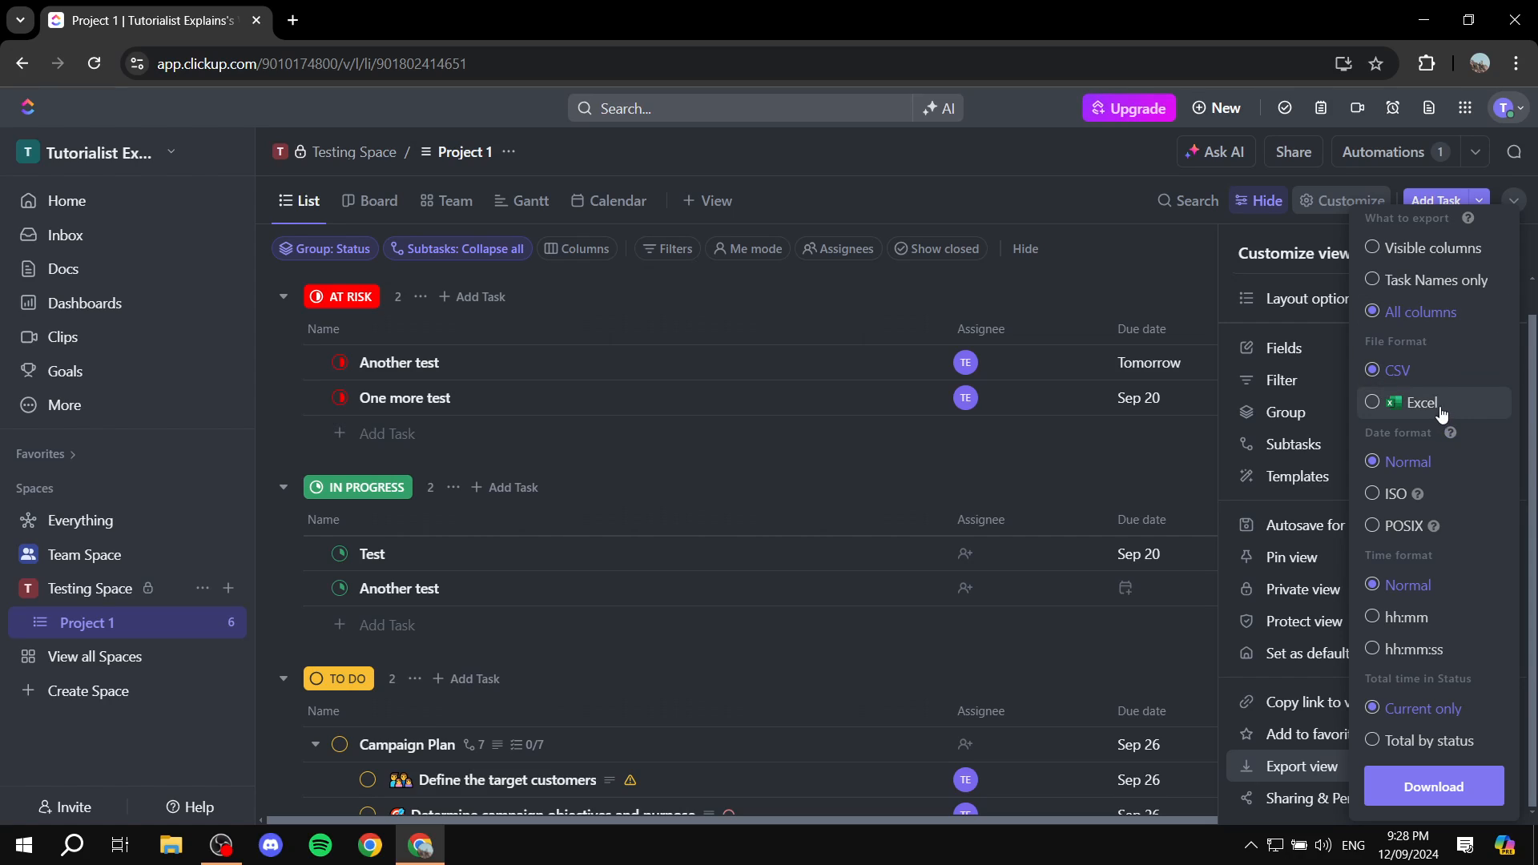
{"action": "mouse_move", "coordinate": [1484, 625]}
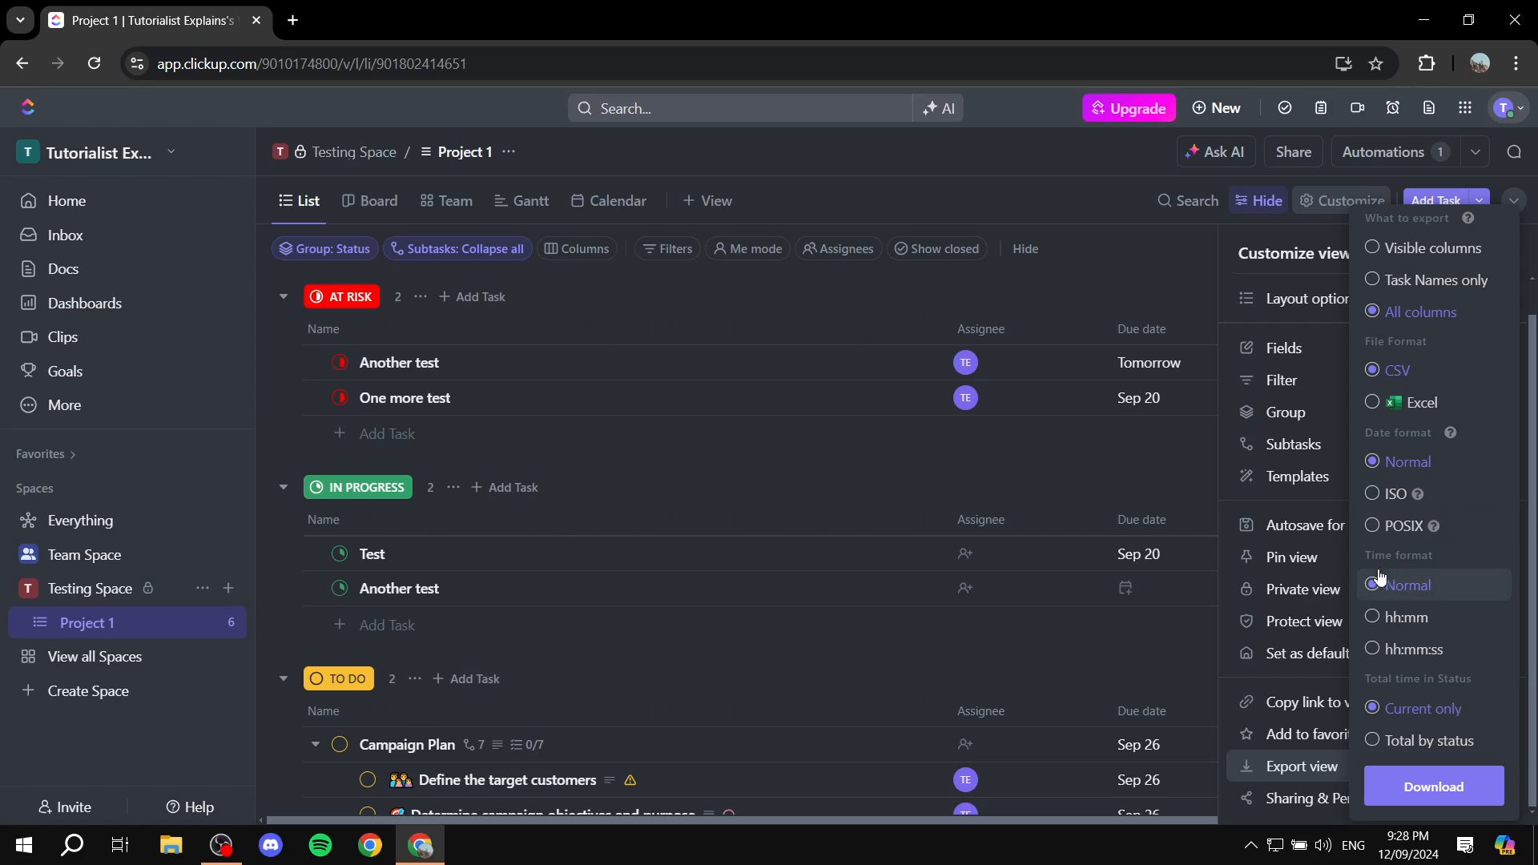
{"action": "mouse_move", "coordinate": [1432, 524]}
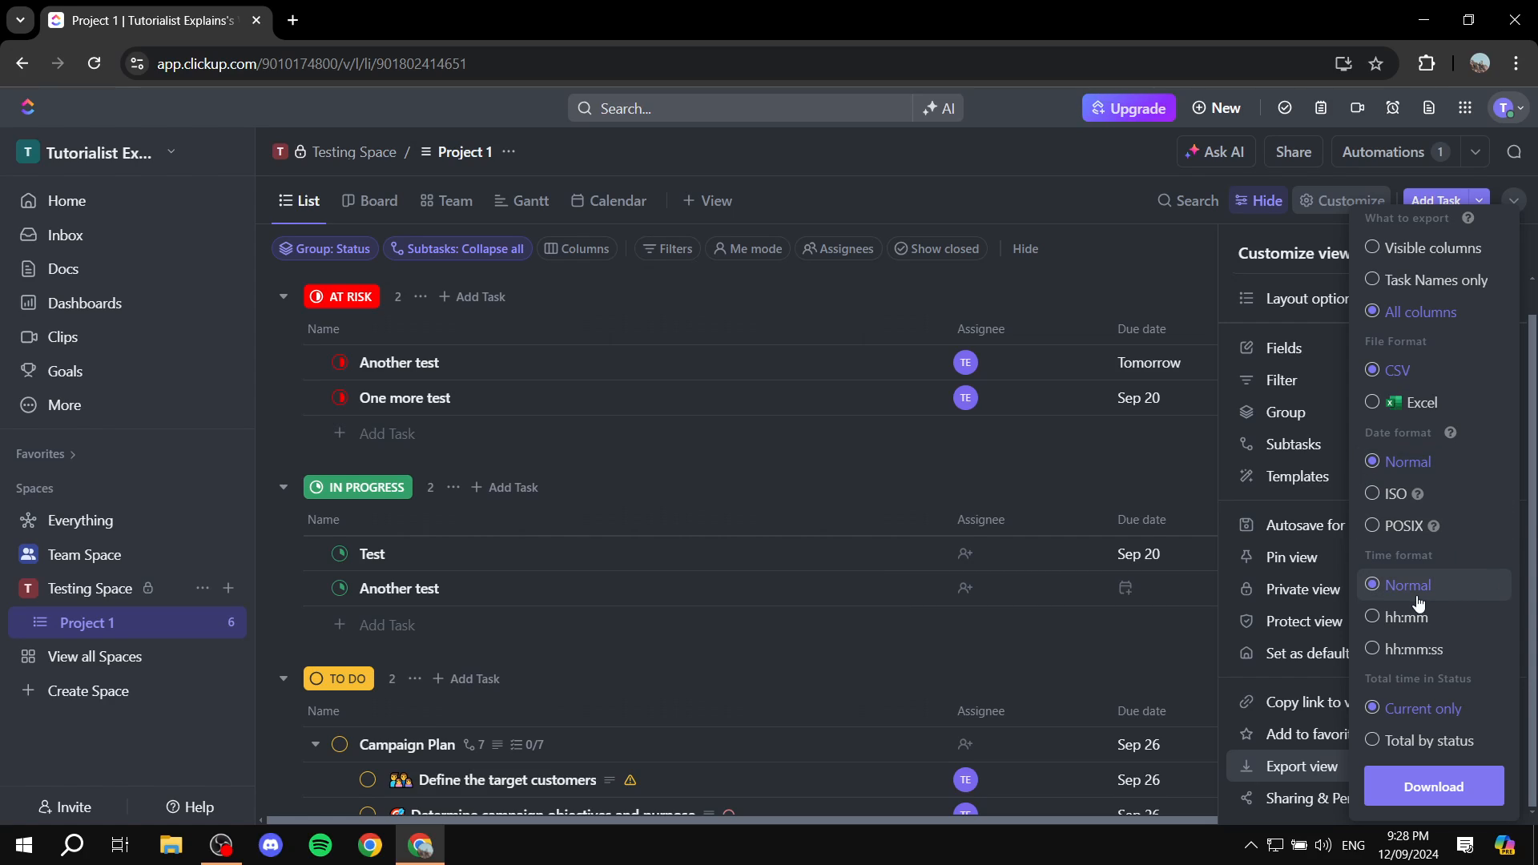
{"action": "mouse_move", "coordinate": [1469, 644]}
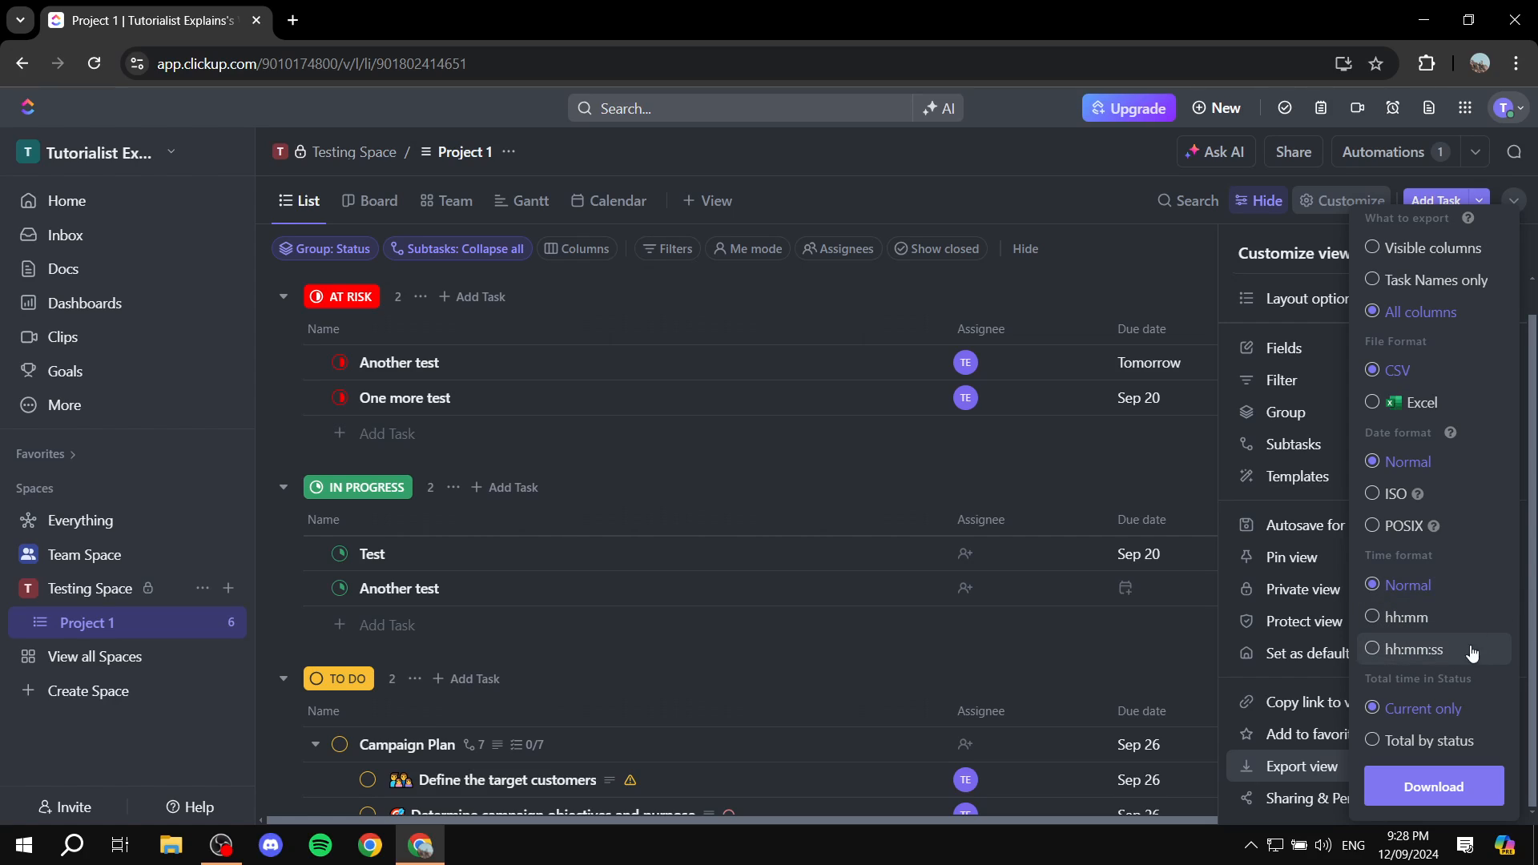
{"action": "mouse_move", "coordinate": [1507, 559]}
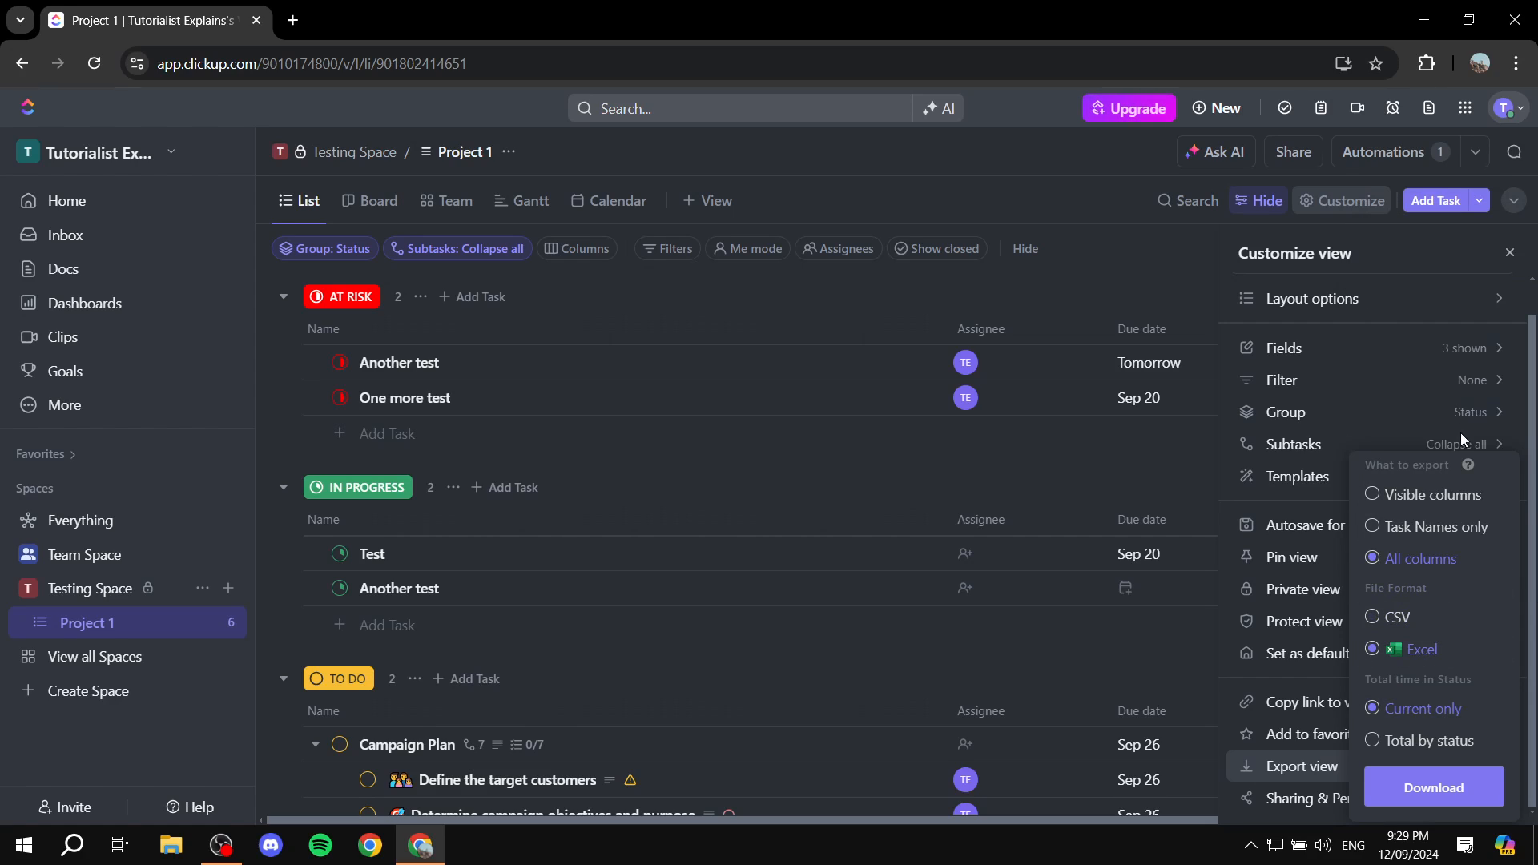
{"action": "mouse_move", "coordinate": [1495, 702]}
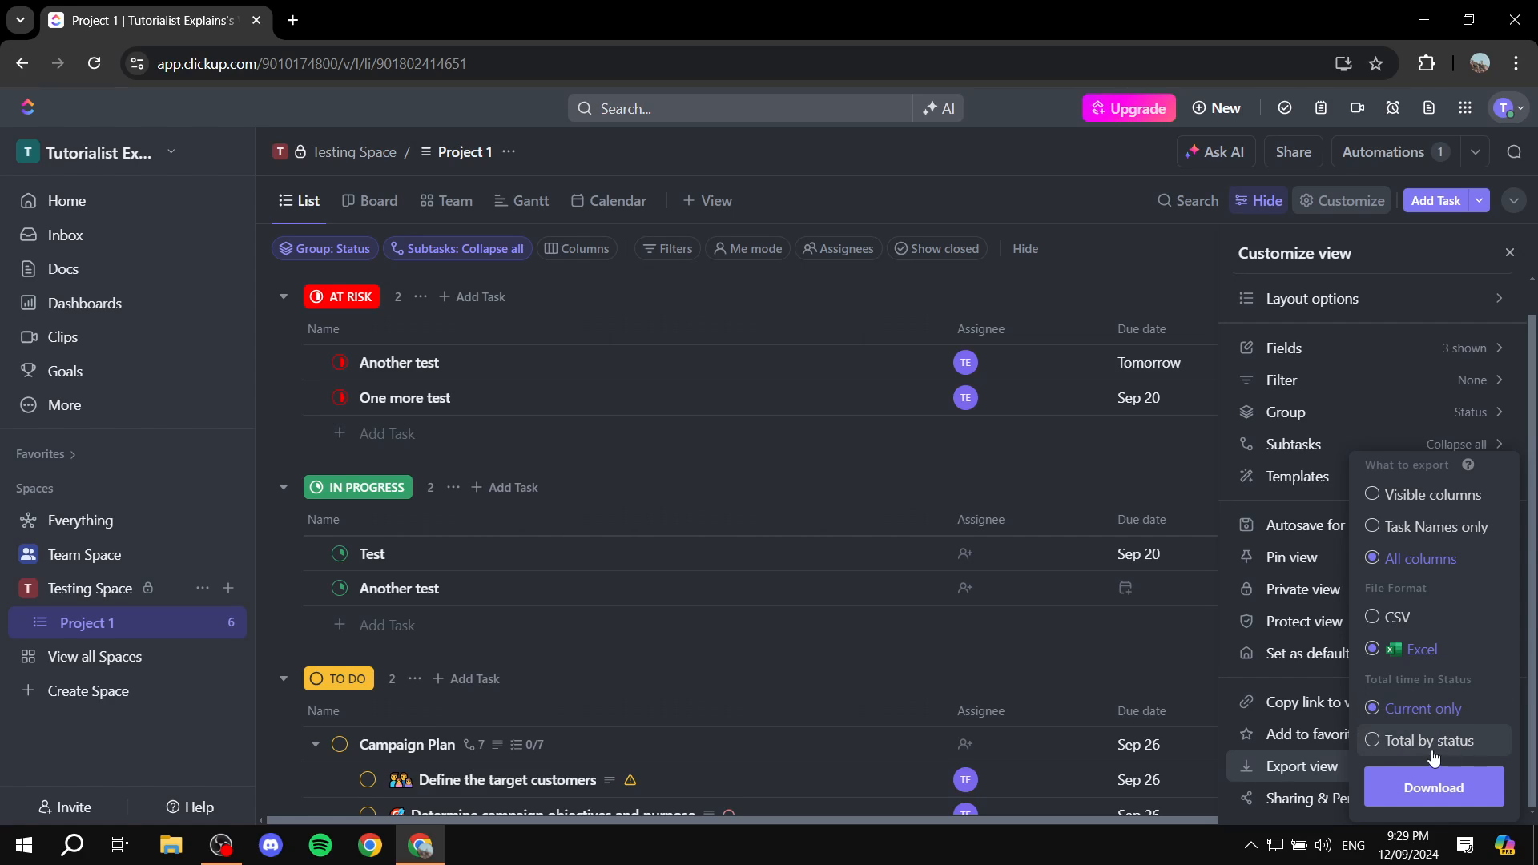
Step: Export the list as Excel with all columns and Total by status time tracking
{"action": "left_click", "coordinate": [1372, 740]}
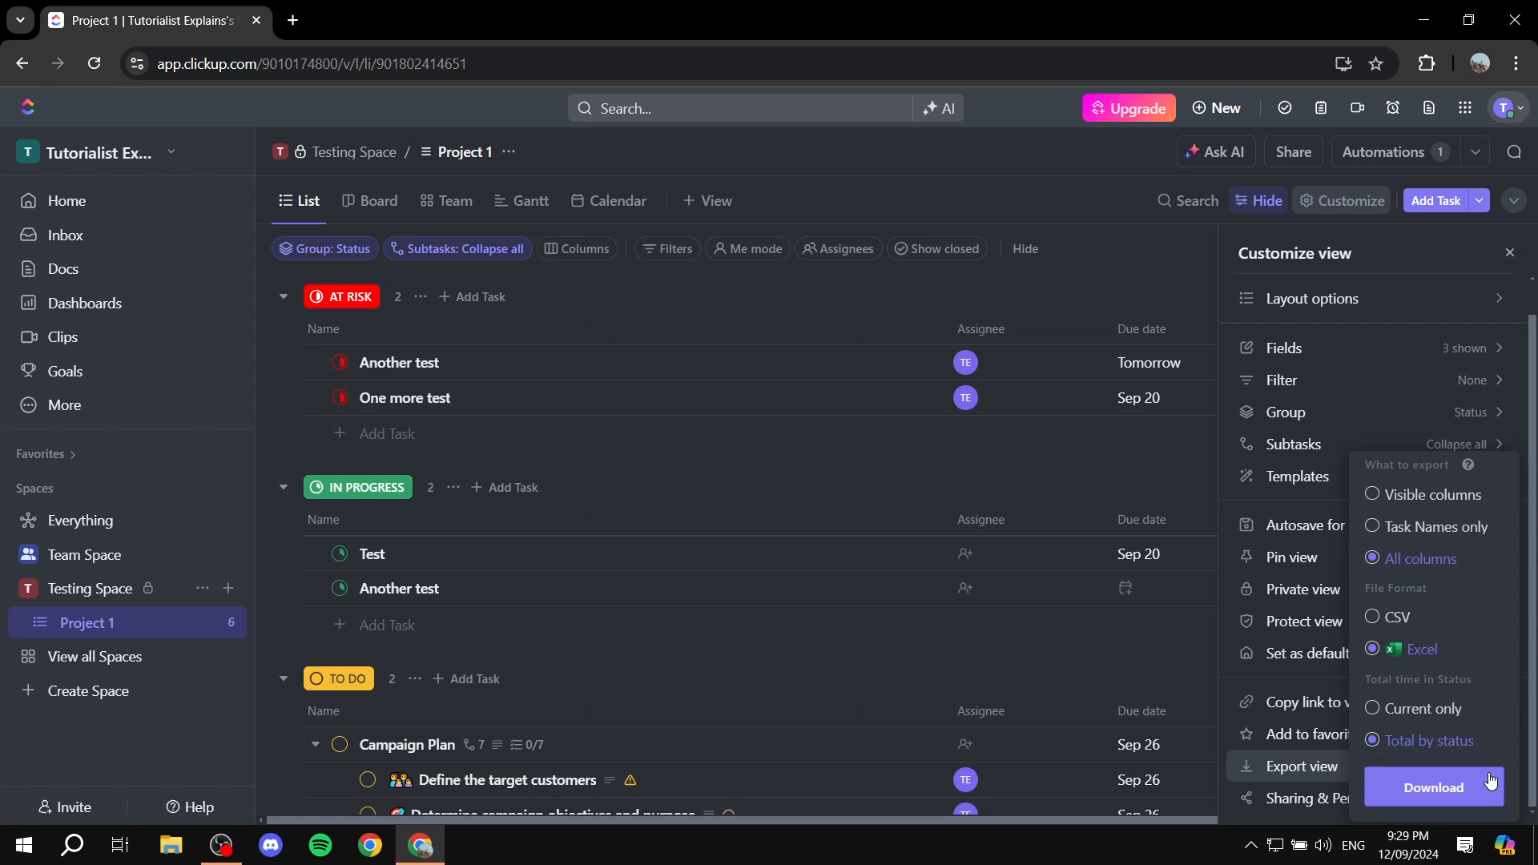
{"action": "mouse_move", "coordinate": [1412, 642]}
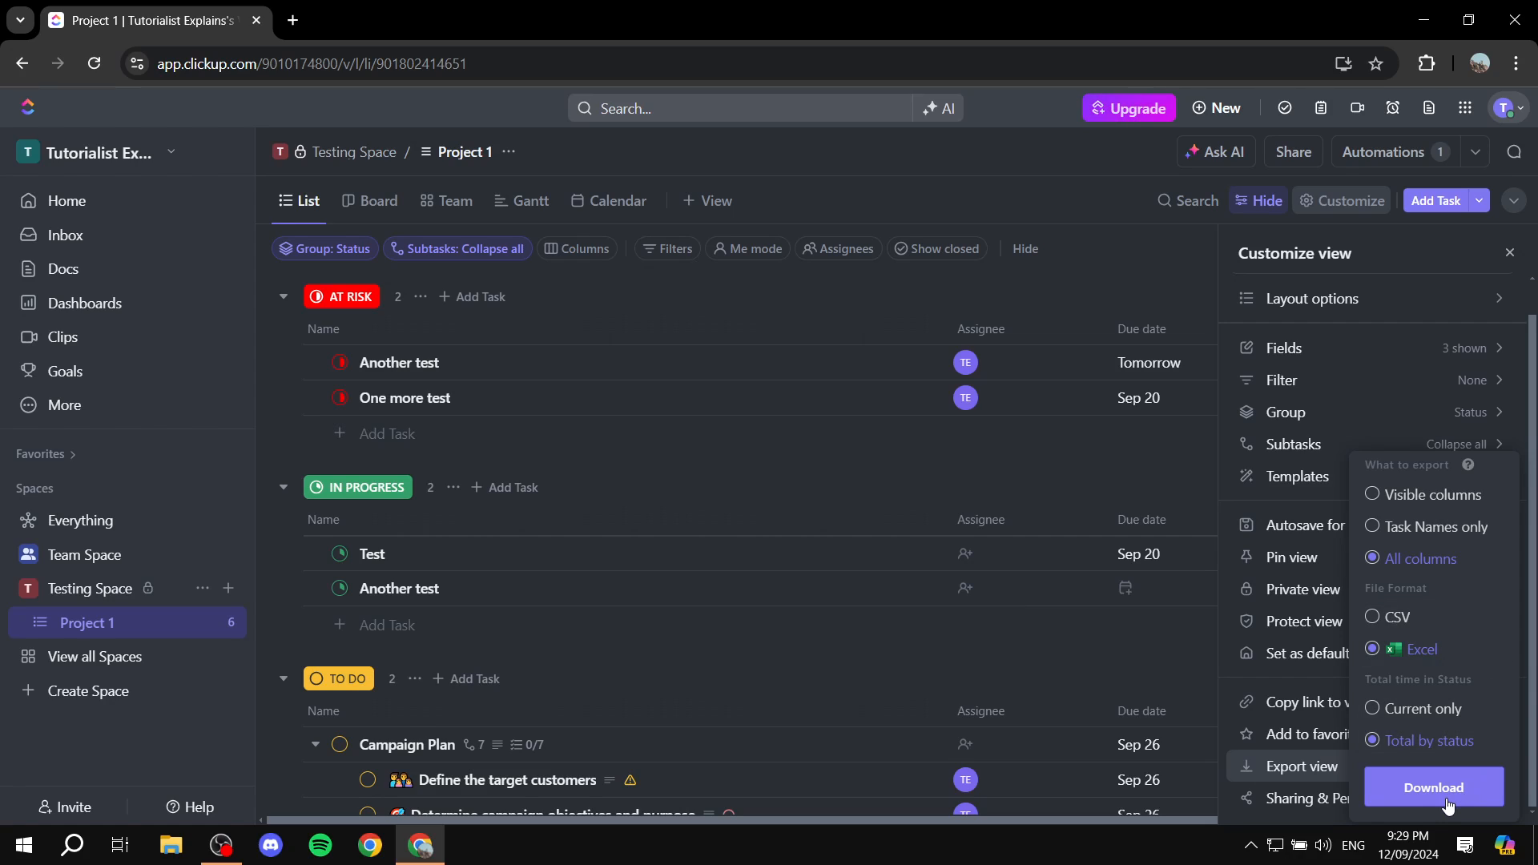
{"action": "left_click", "coordinate": [1432, 786]}
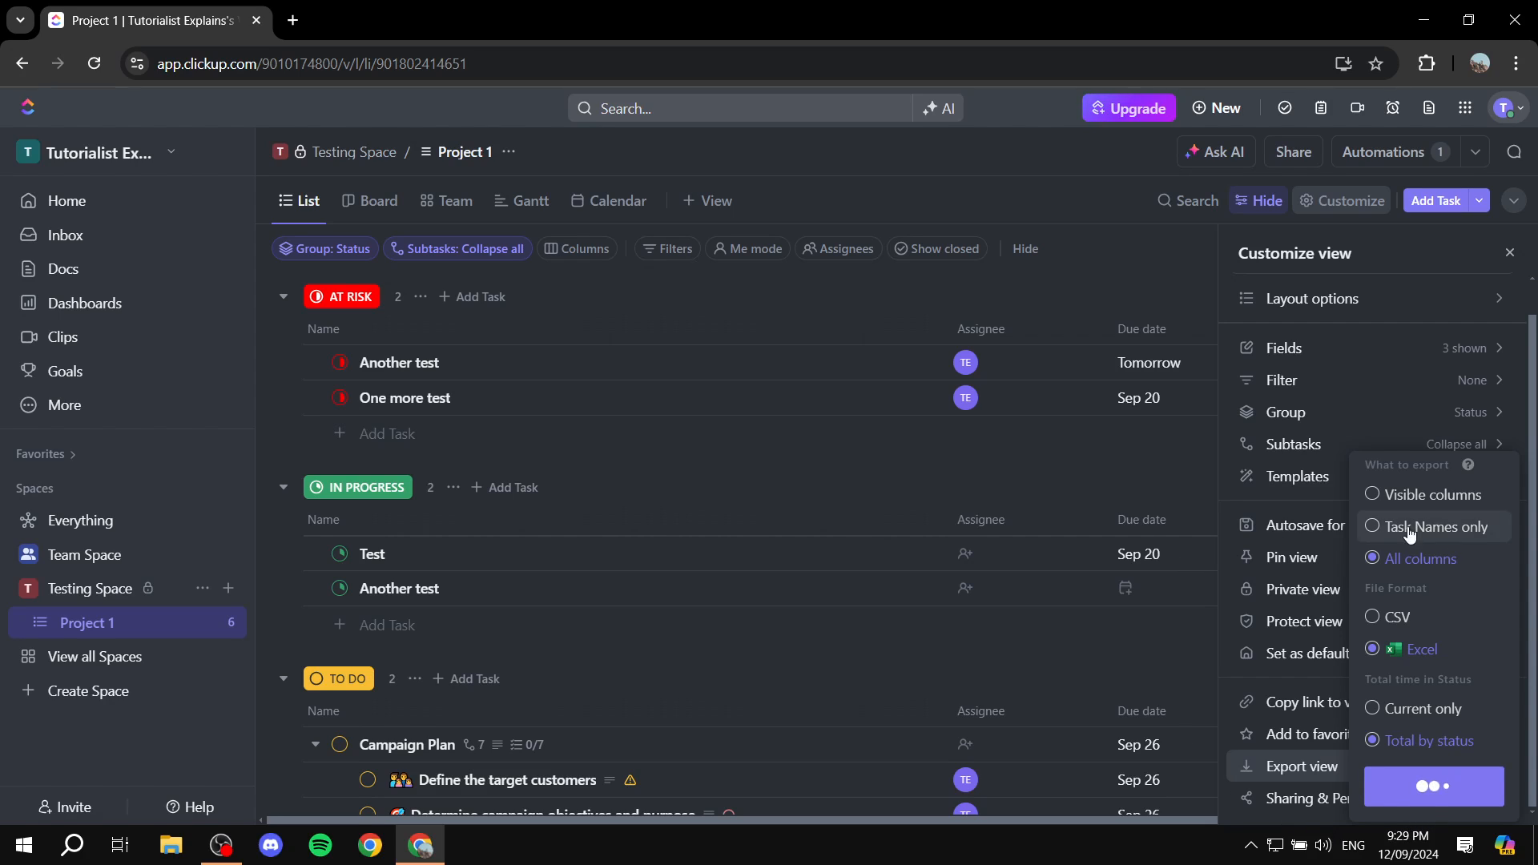
{"action": "left_click", "coordinate": [1431, 786]}
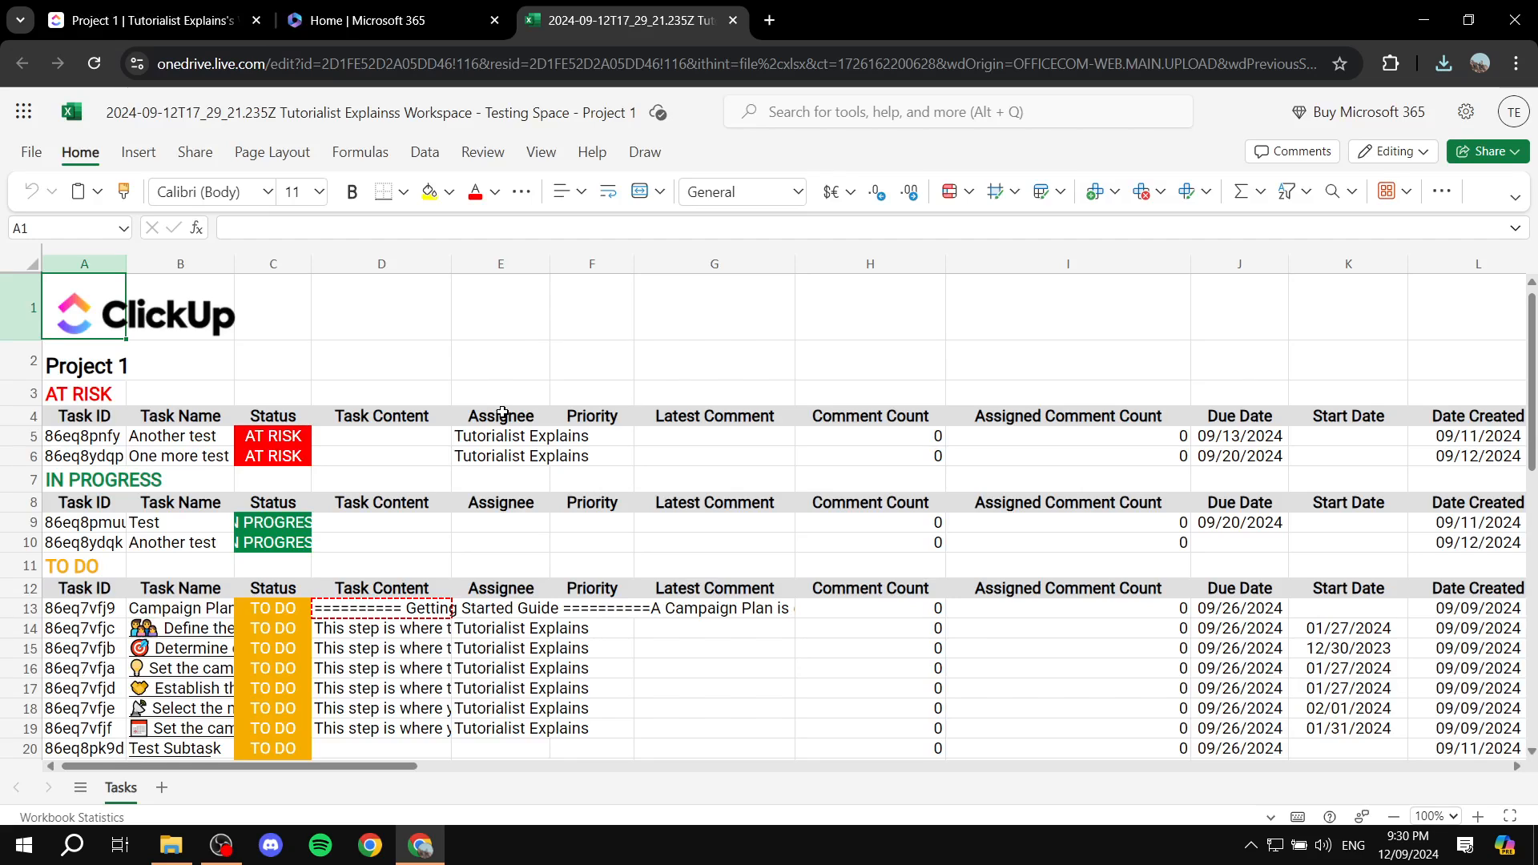
{"action": "mouse_move", "coordinate": [463, 333]}
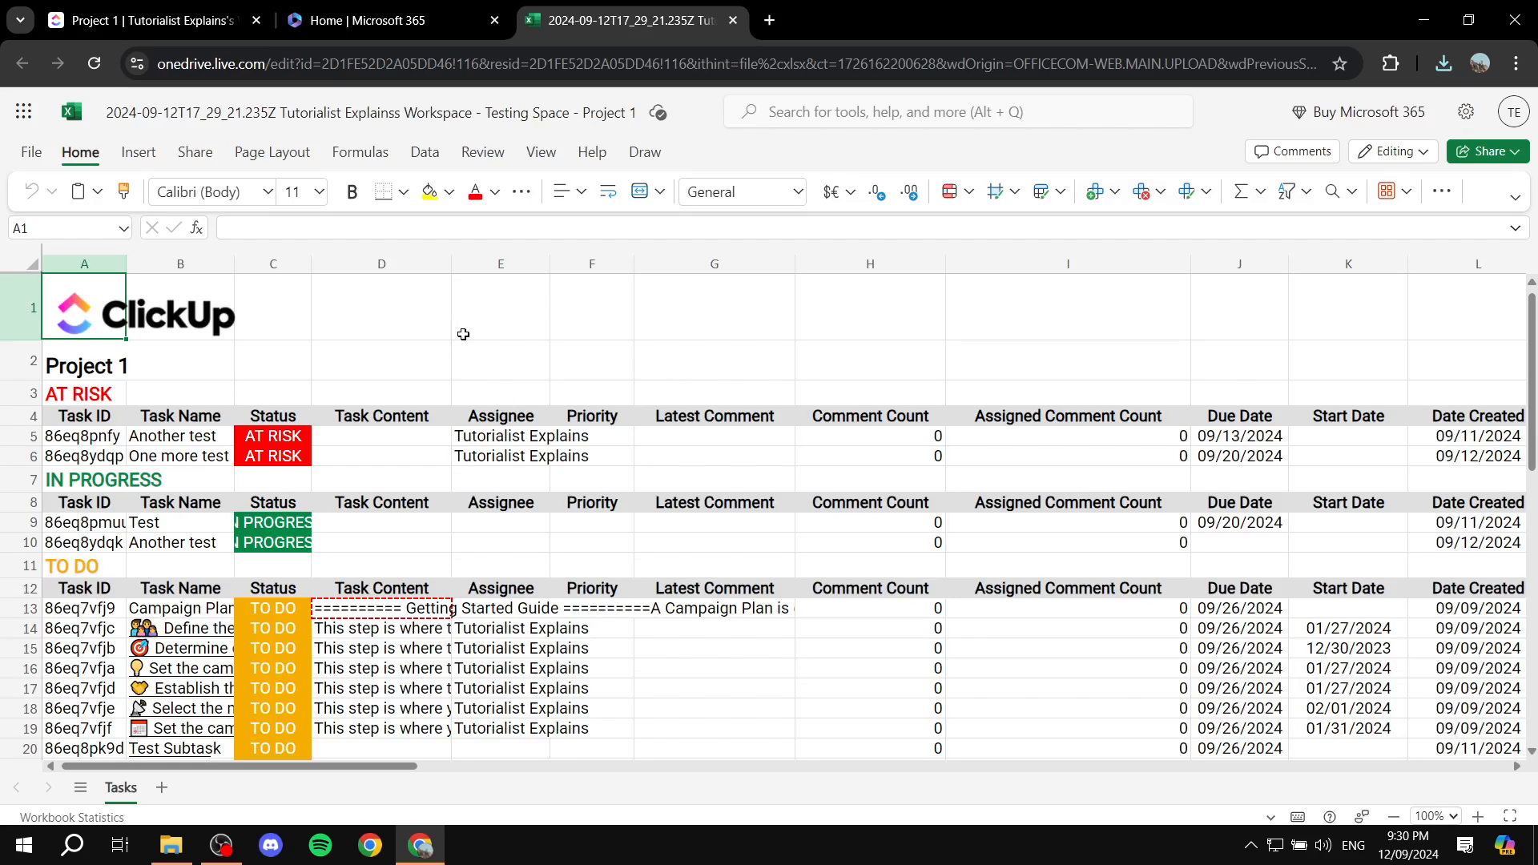
{"action": "mouse_move", "coordinate": [608, 475]}
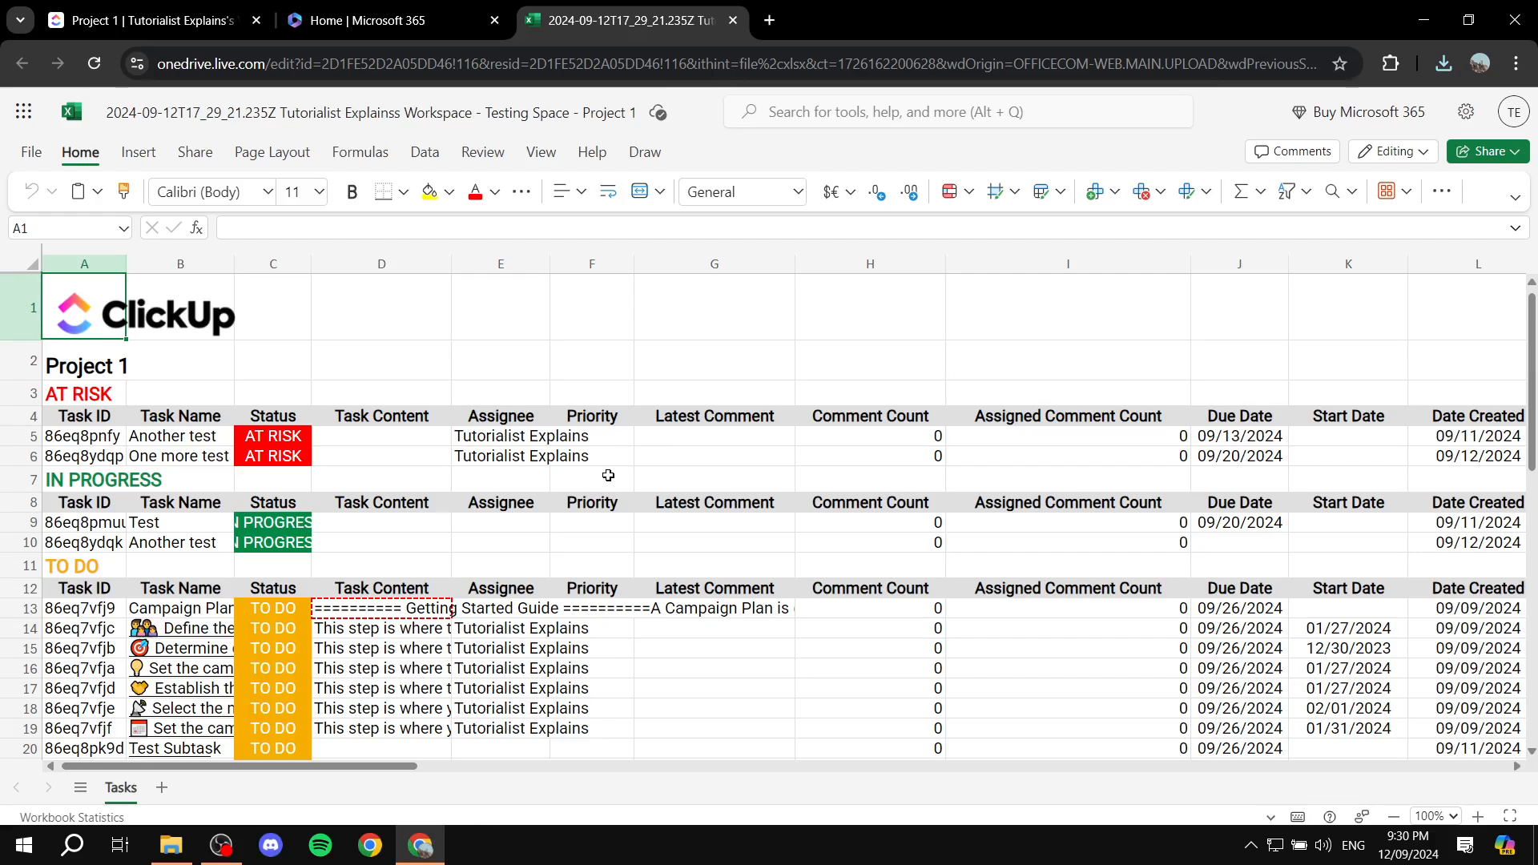
{"action": "mouse_move", "coordinate": [959, 475]}
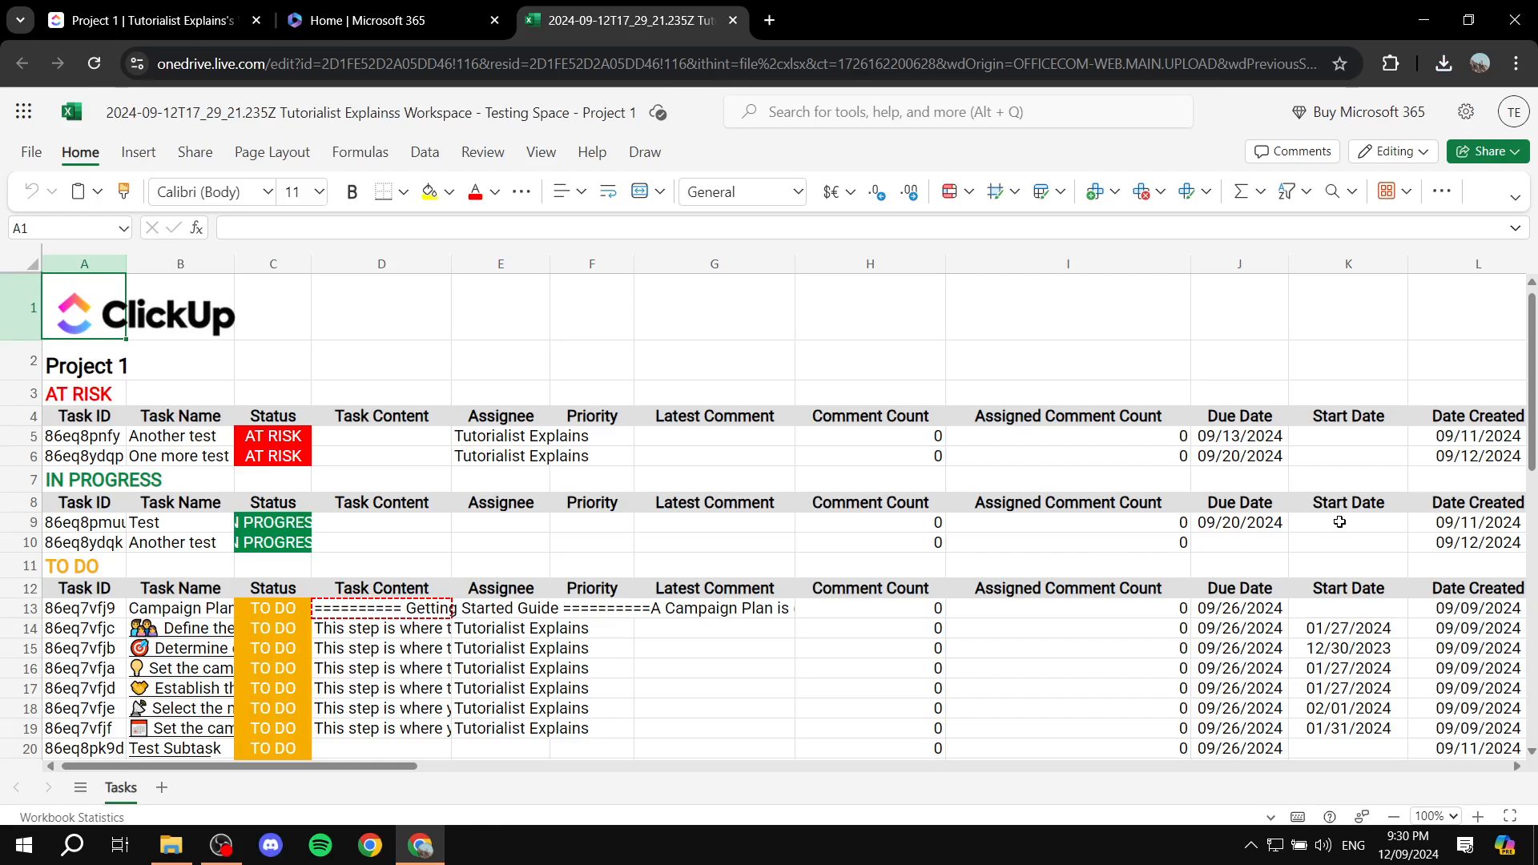
{"action": "mouse_move", "coordinate": [564, 749]}
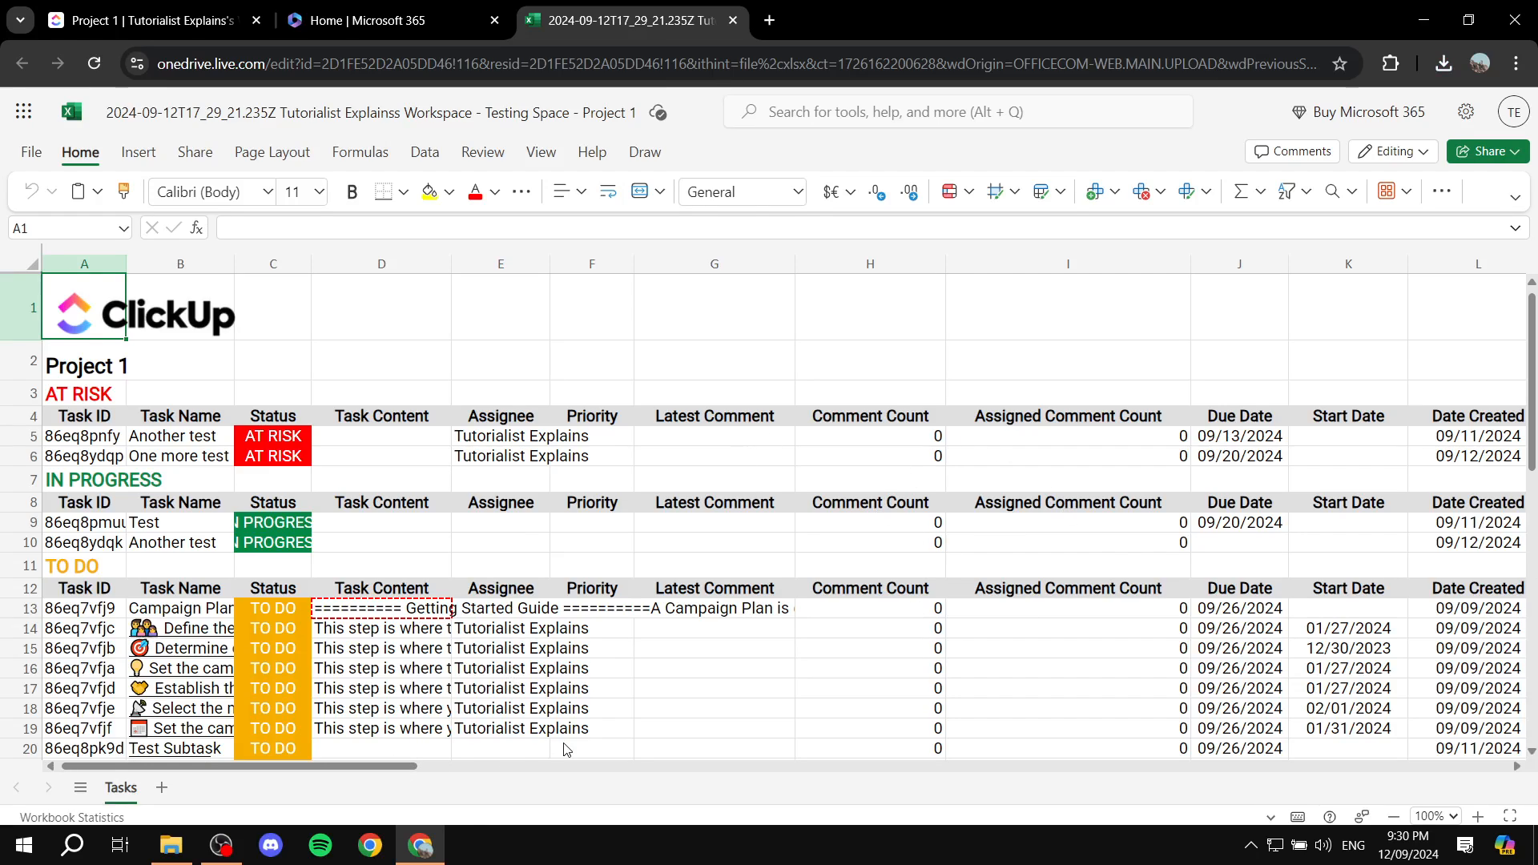
{"action": "mouse_move", "coordinate": [986, 593]}
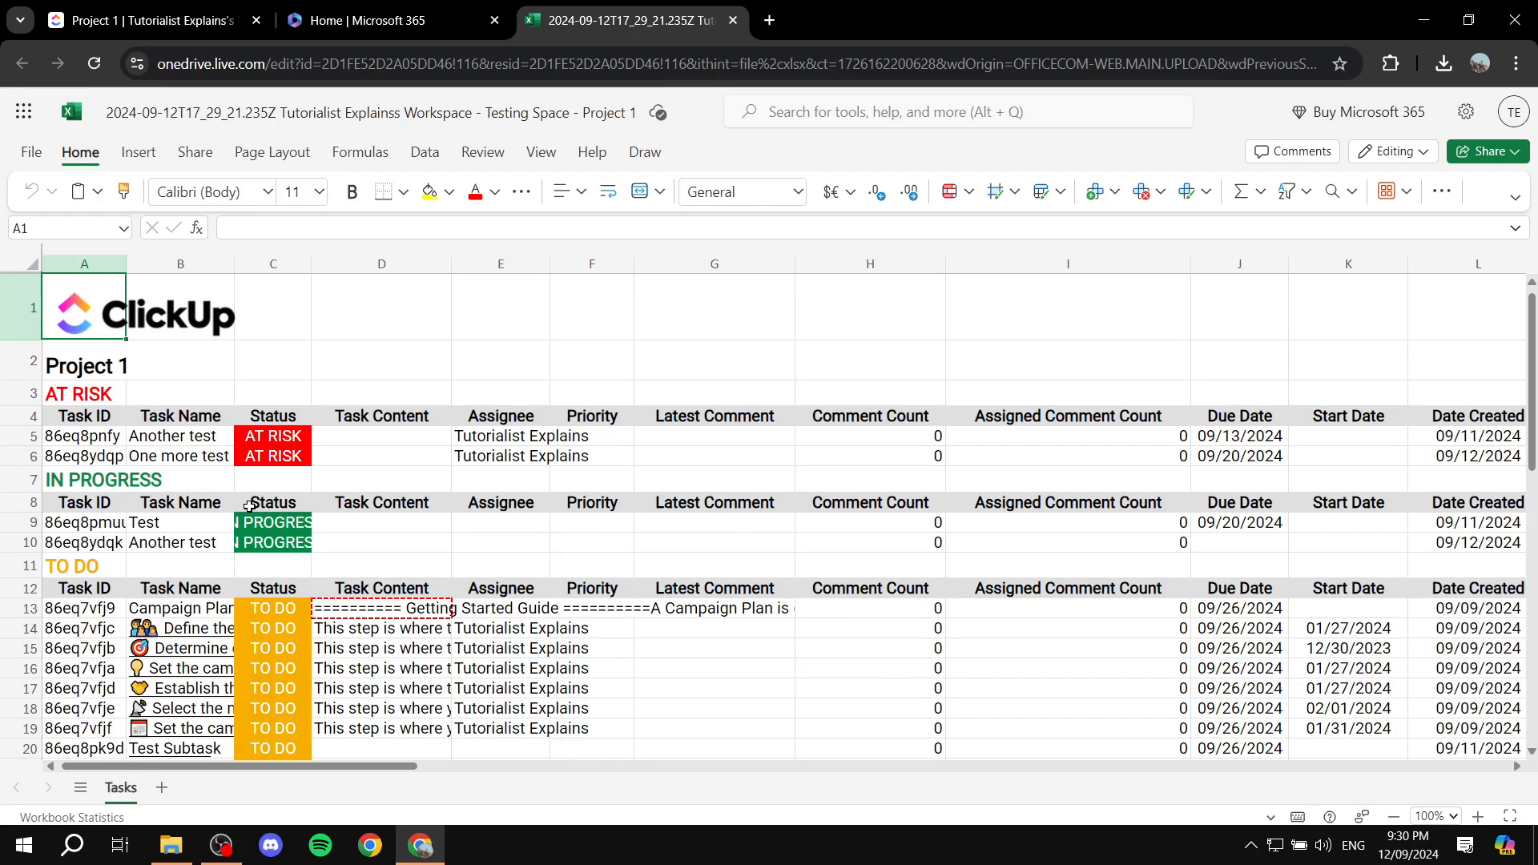
{"action": "mouse_move", "coordinate": [428, 652]}
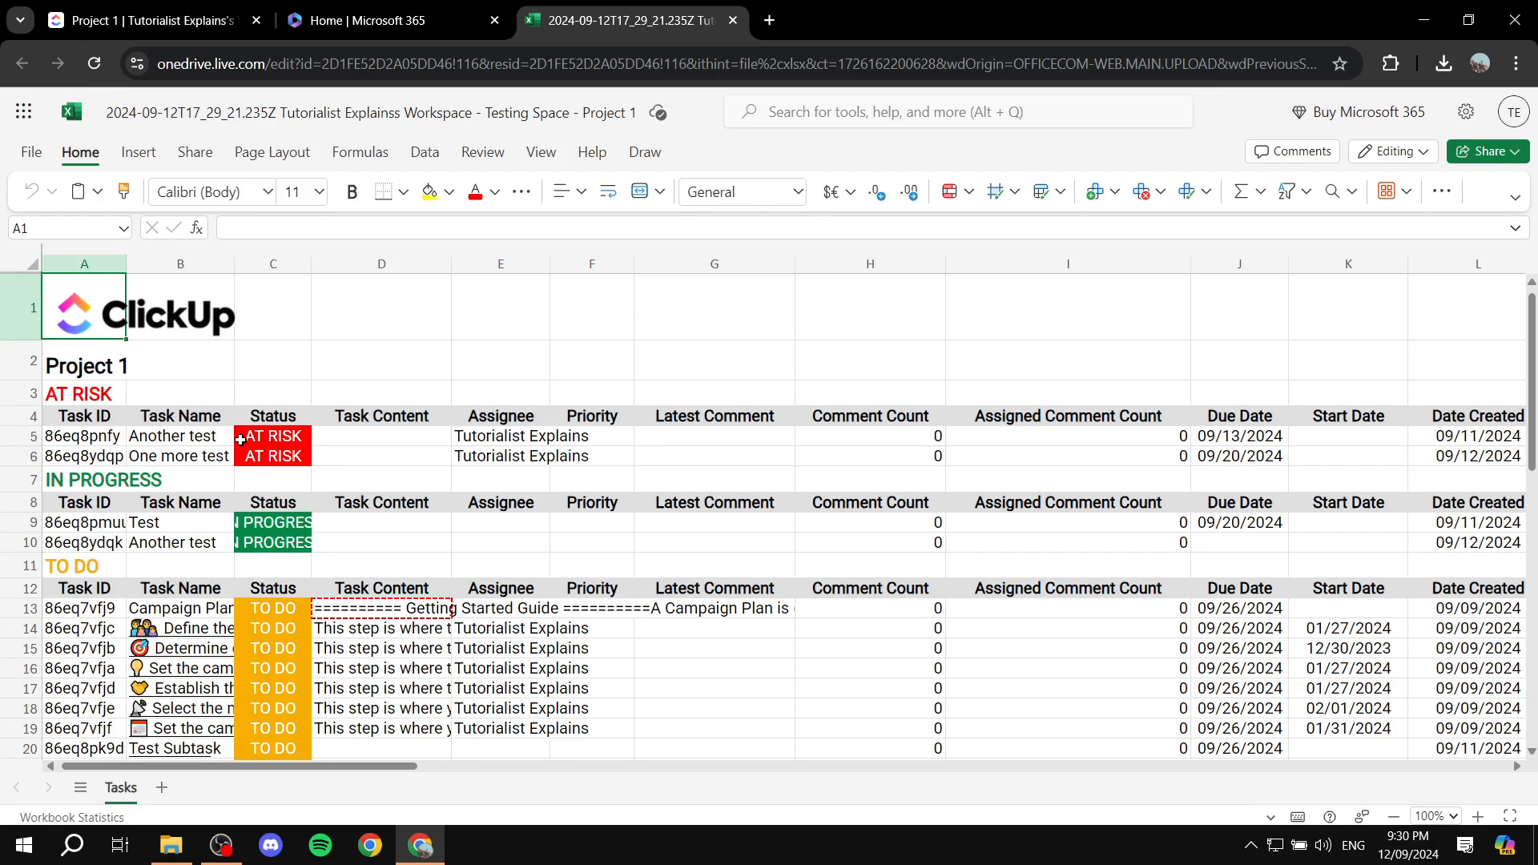
{"action": "mouse_move", "coordinate": [305, 490]}
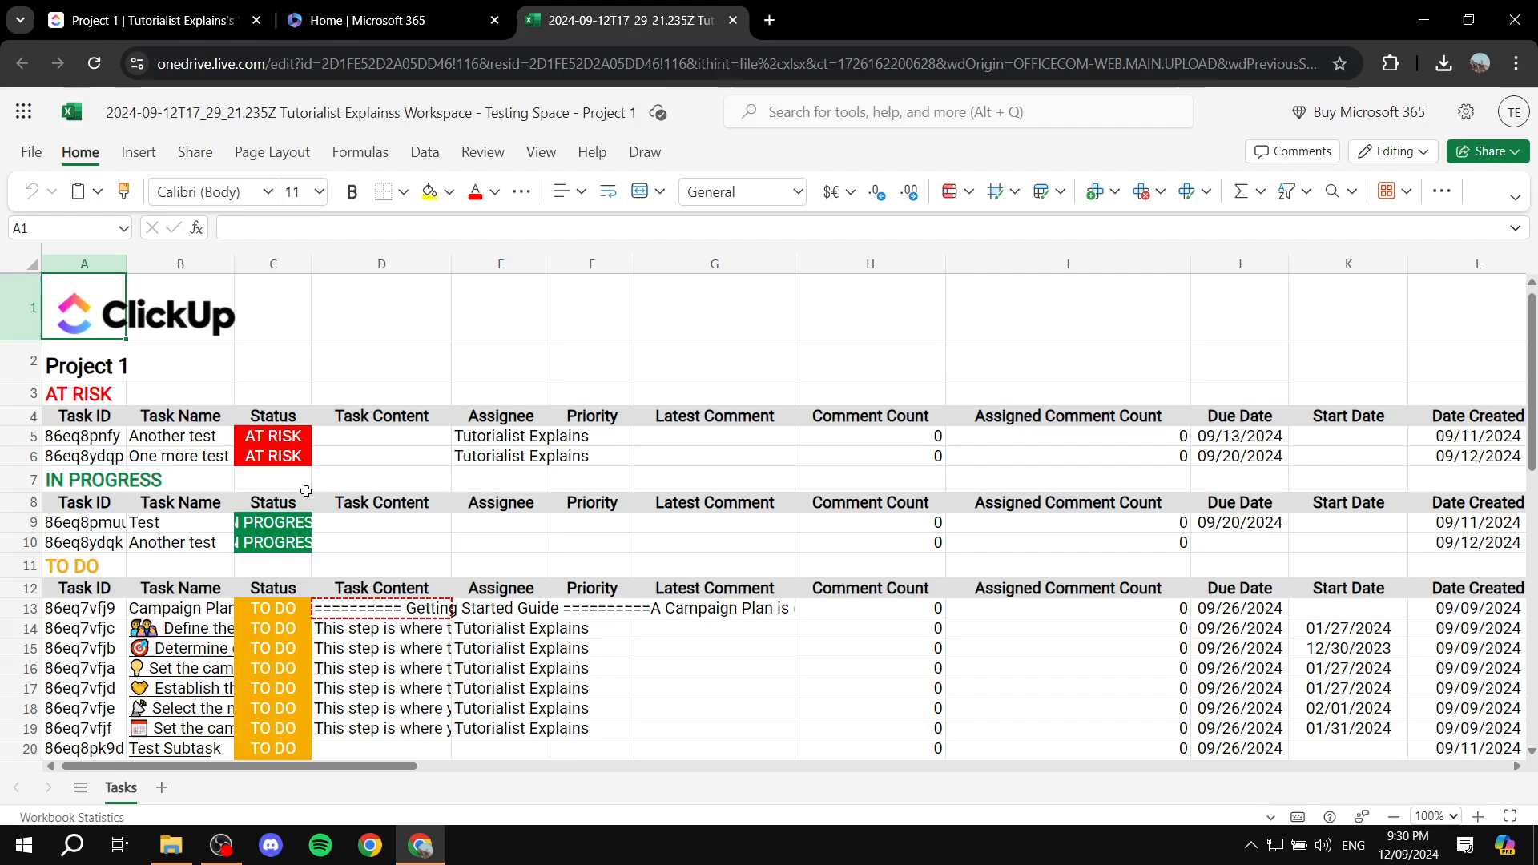
{"action": "mouse_move", "coordinate": [1089, 557]}
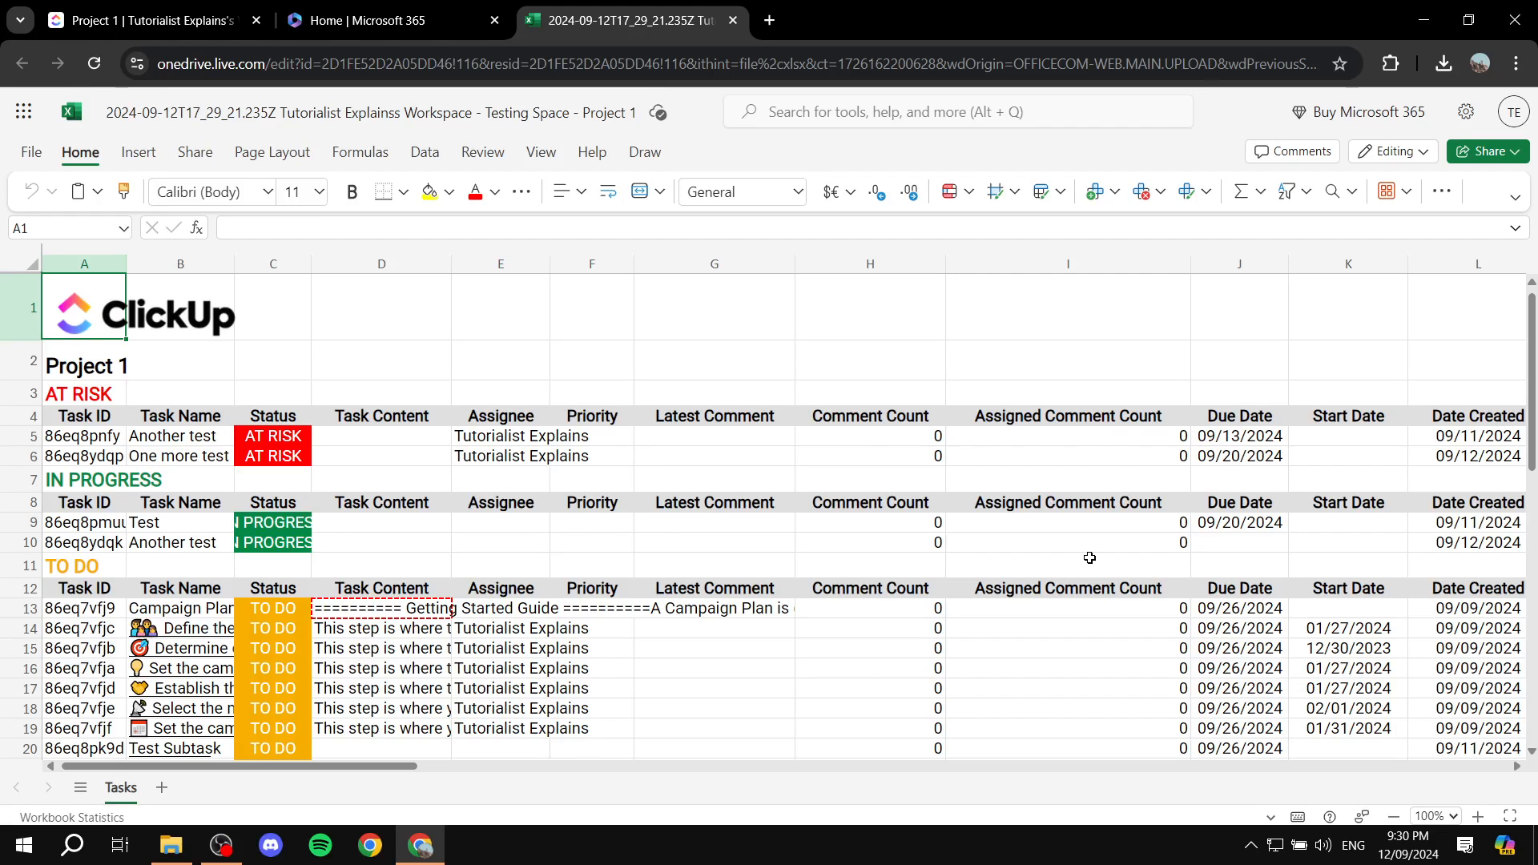
Step: Scroll across the exported sheet's columns, then go back to the ClickUp Project 1 tab
{"action": "scroll", "scroll_direction": "right", "scroll_amount": 3}
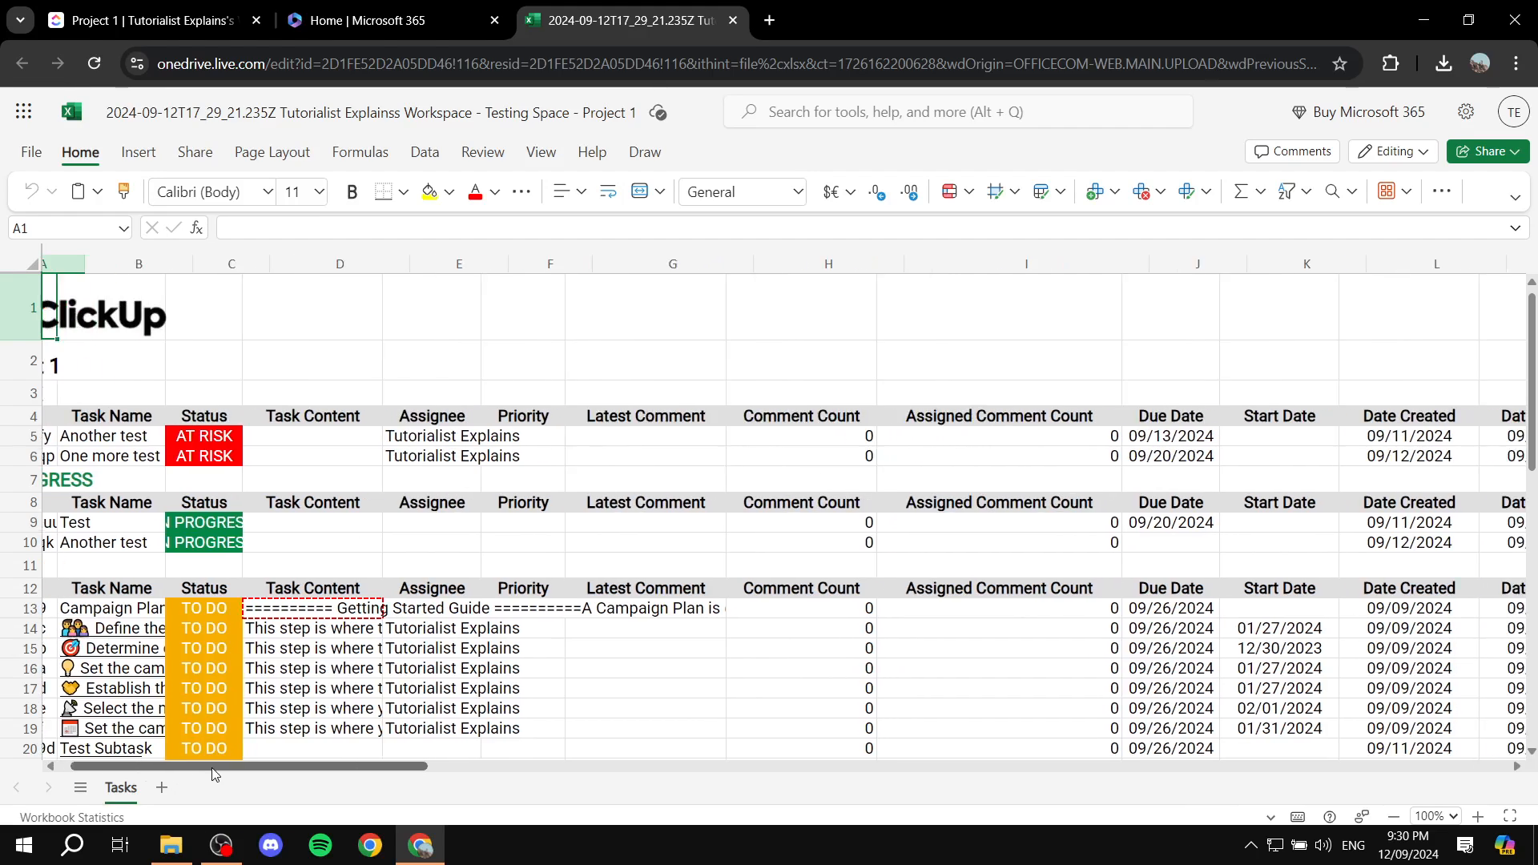
{"action": "scroll", "scroll_direction": "right", "scroll_amount": 3}
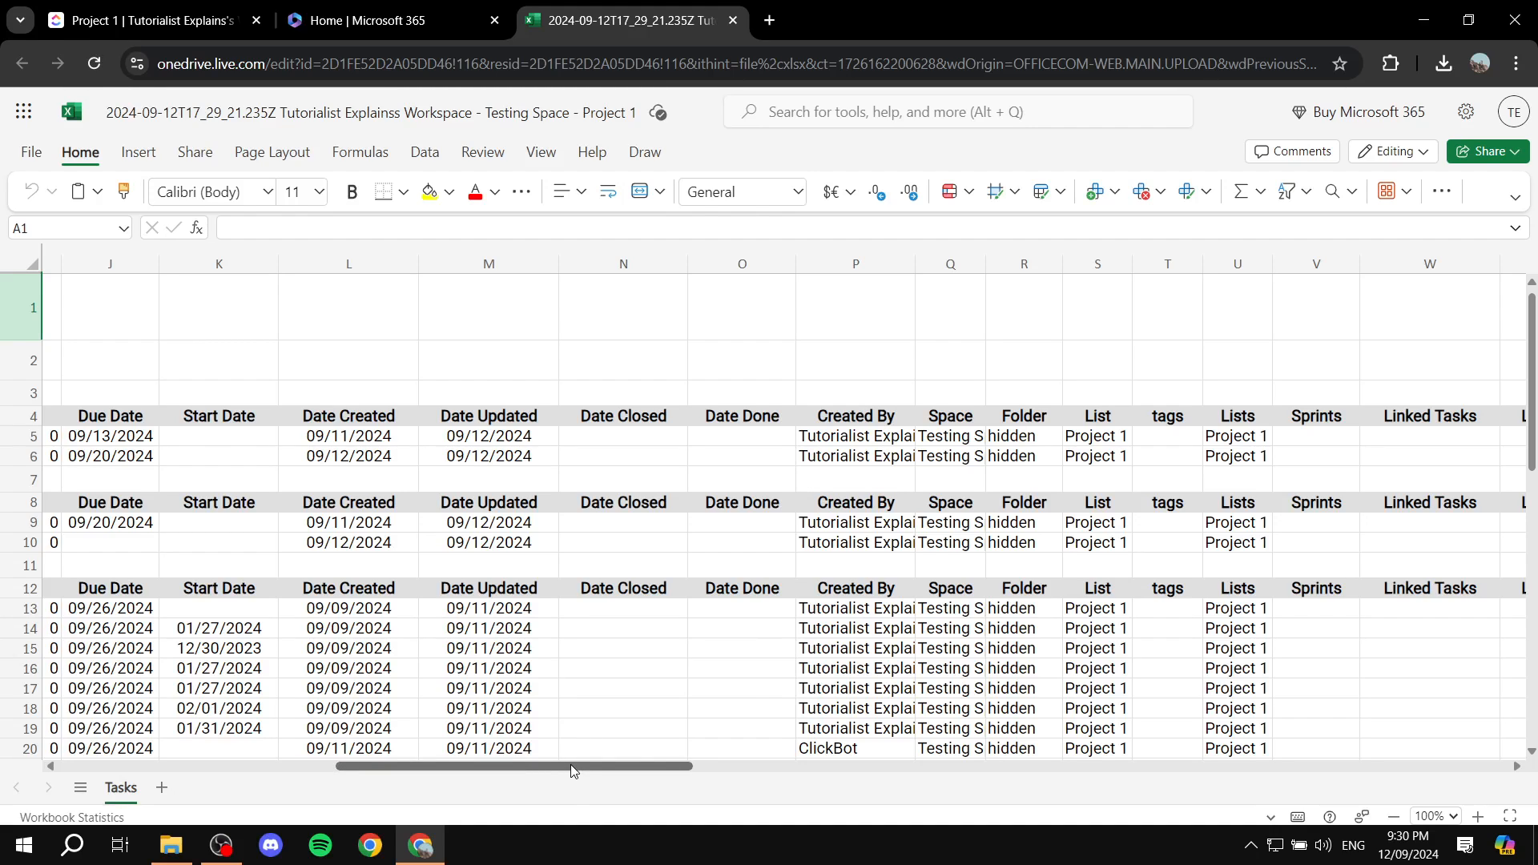
{"action": "scroll", "scroll_direction": "right", "scroll_amount": 3}
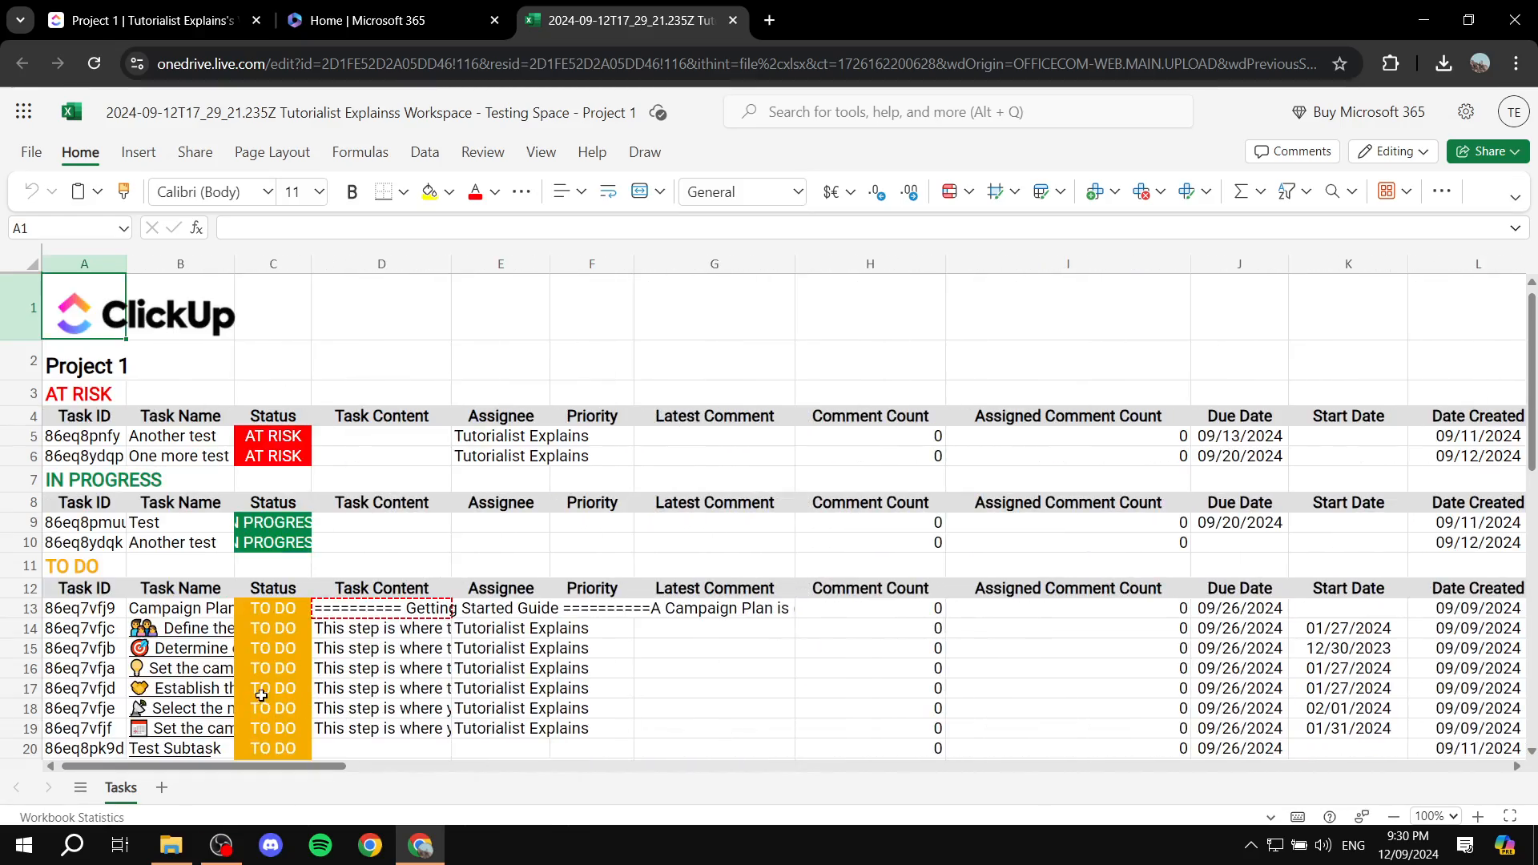
{"action": "left_click", "coordinate": [137, 20]}
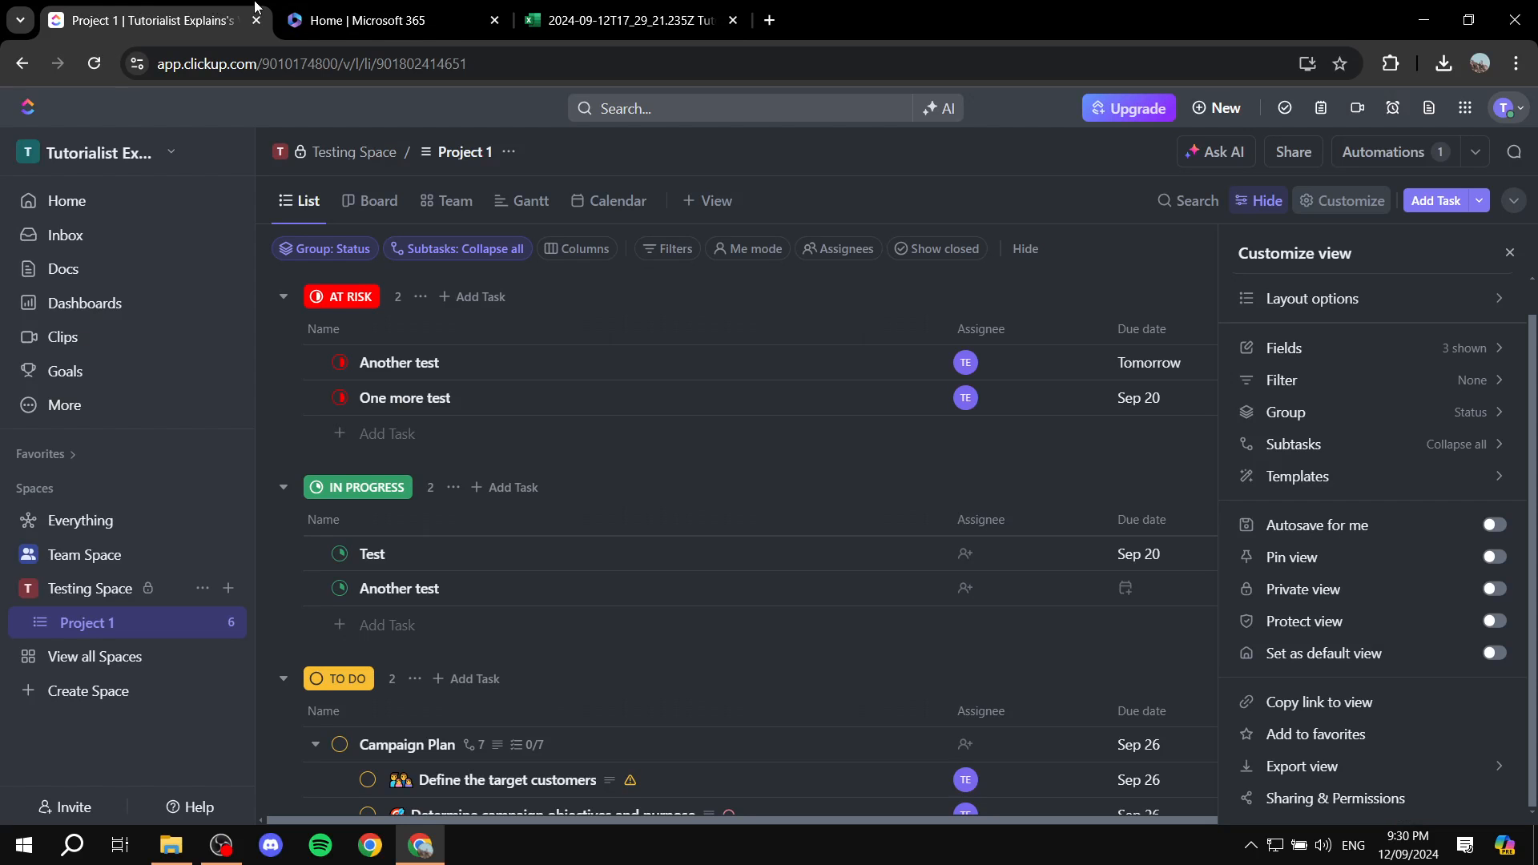
{"action": "mouse_move", "coordinate": [1302, 766]}
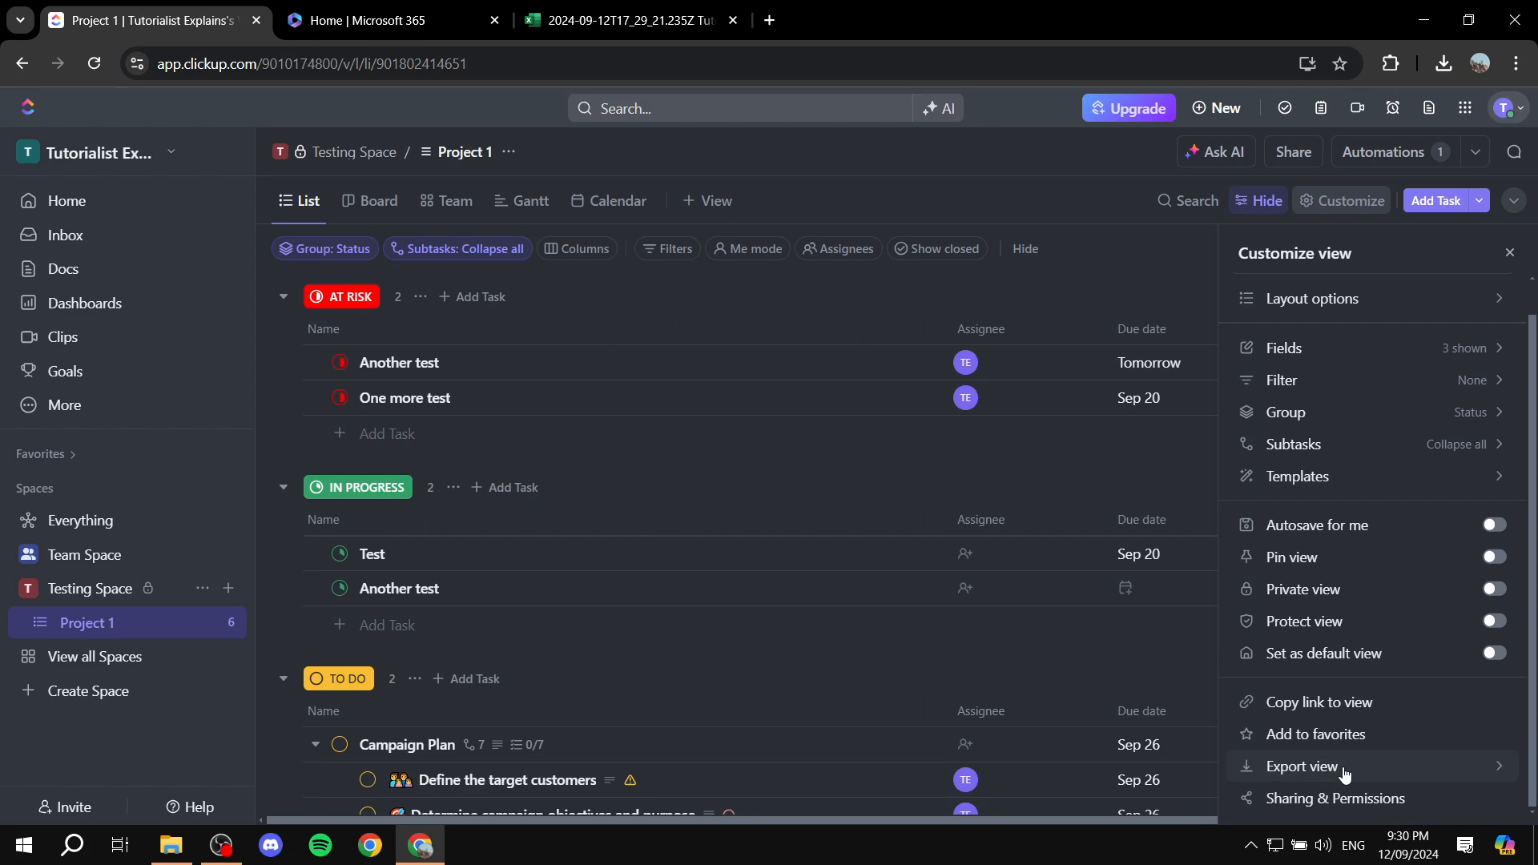